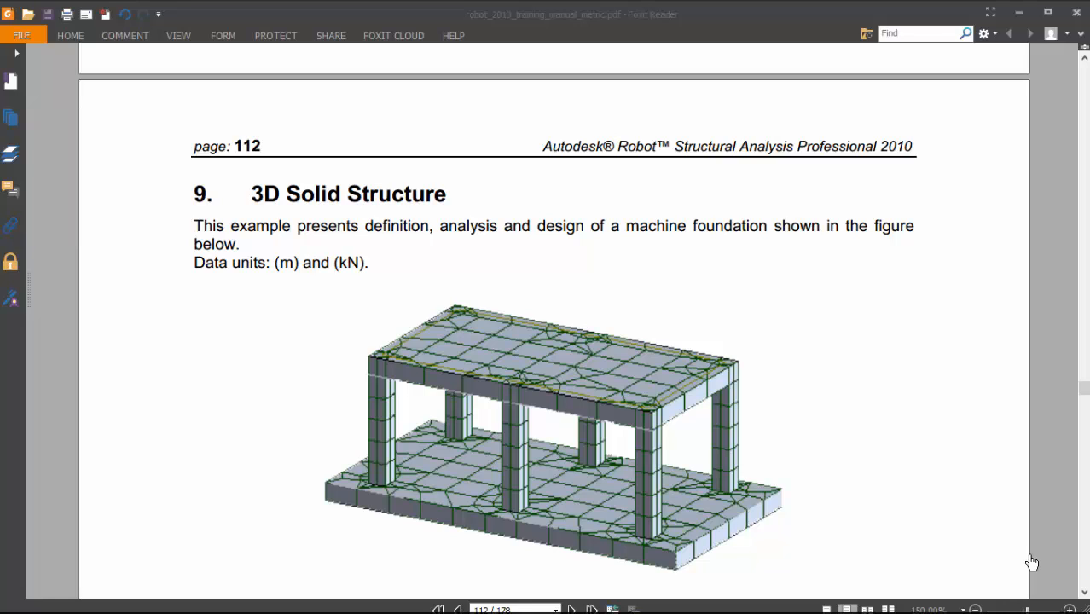
mouse_move(1040, 503)
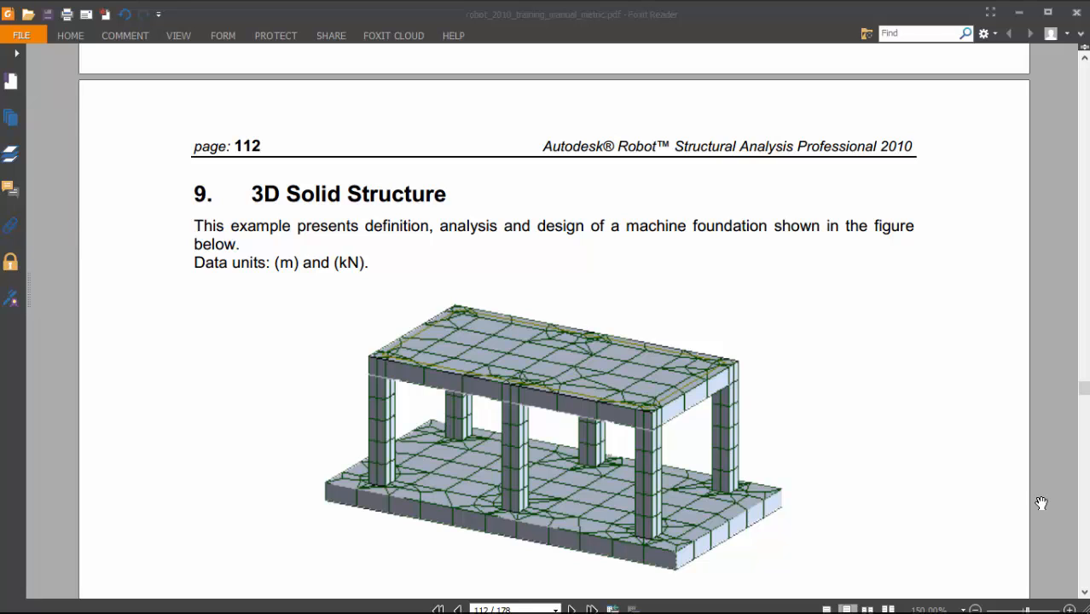
mouse_move(780, 213)
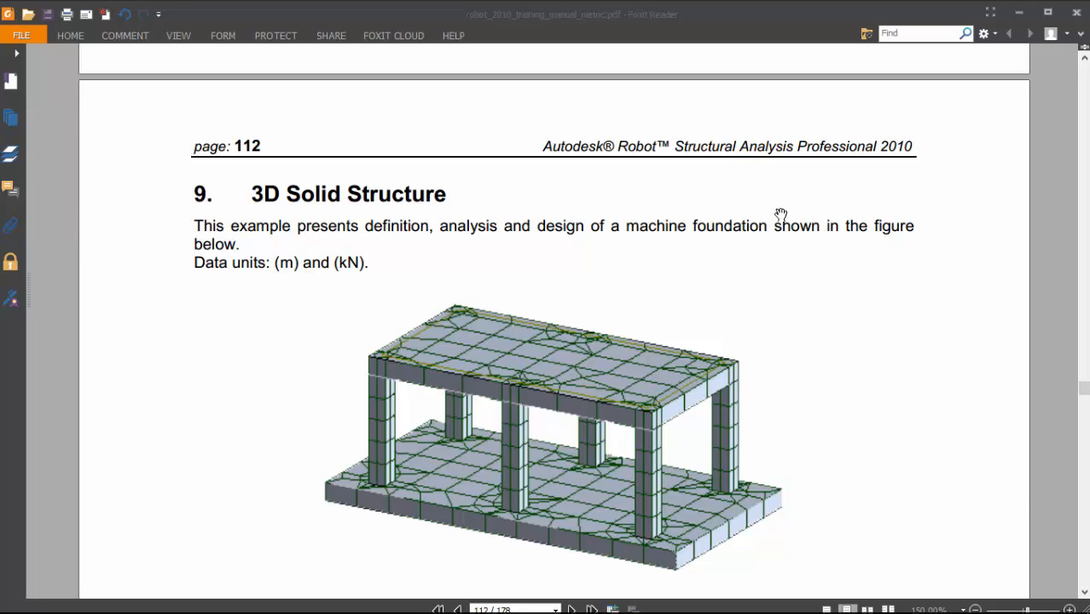
- Scroll the PDF manual past the page 112 load case figures to the page 113 structure rules
scroll(down, 3)
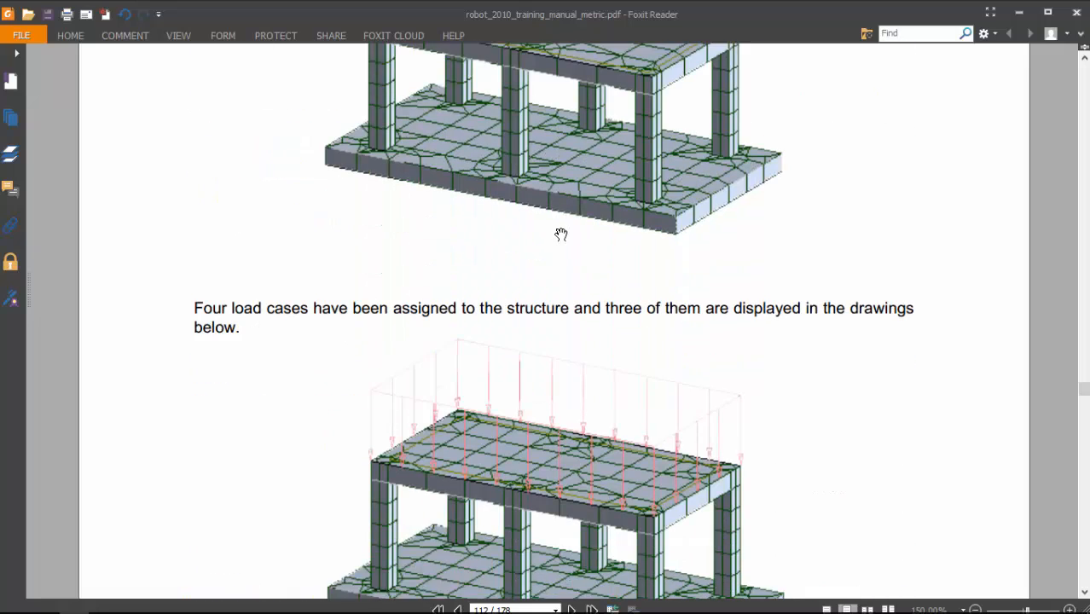
scroll(down, 3)
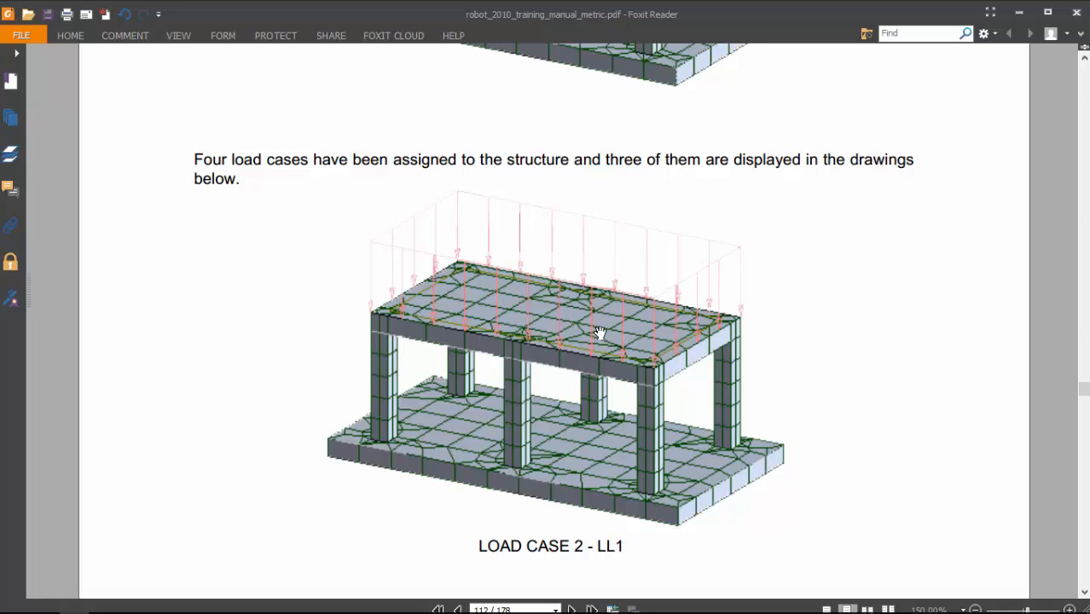
scroll(down, 3)
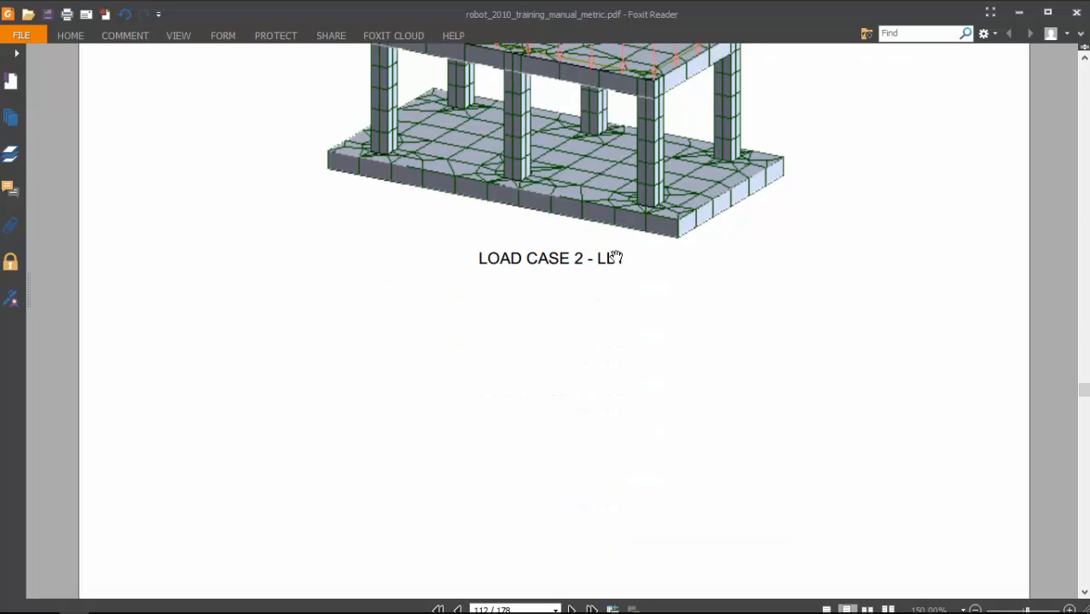
scroll(down, 3)
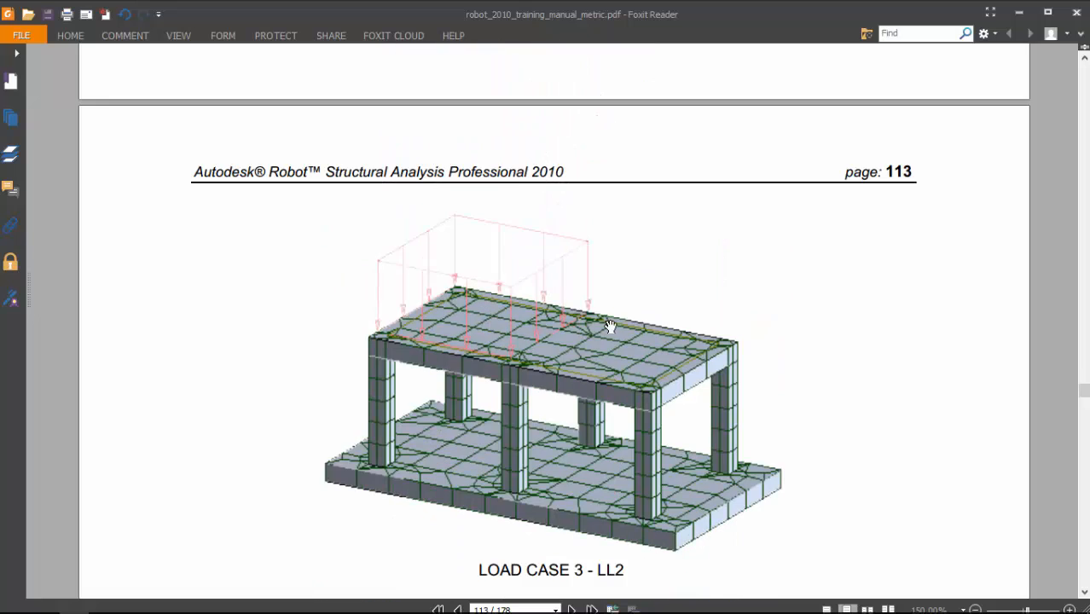
scroll(down, 3)
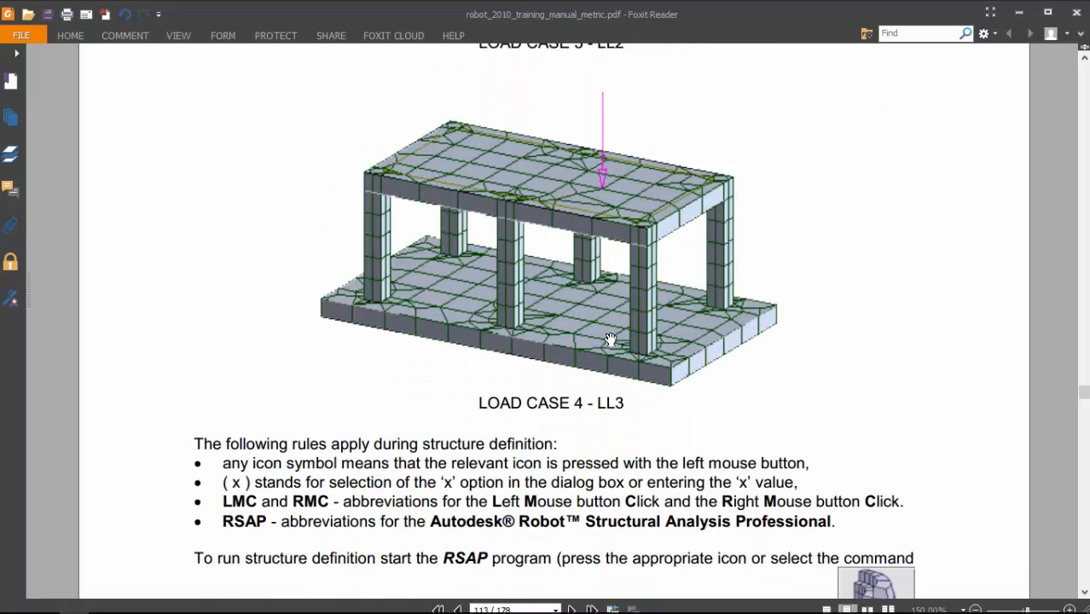
scroll(down, 3)
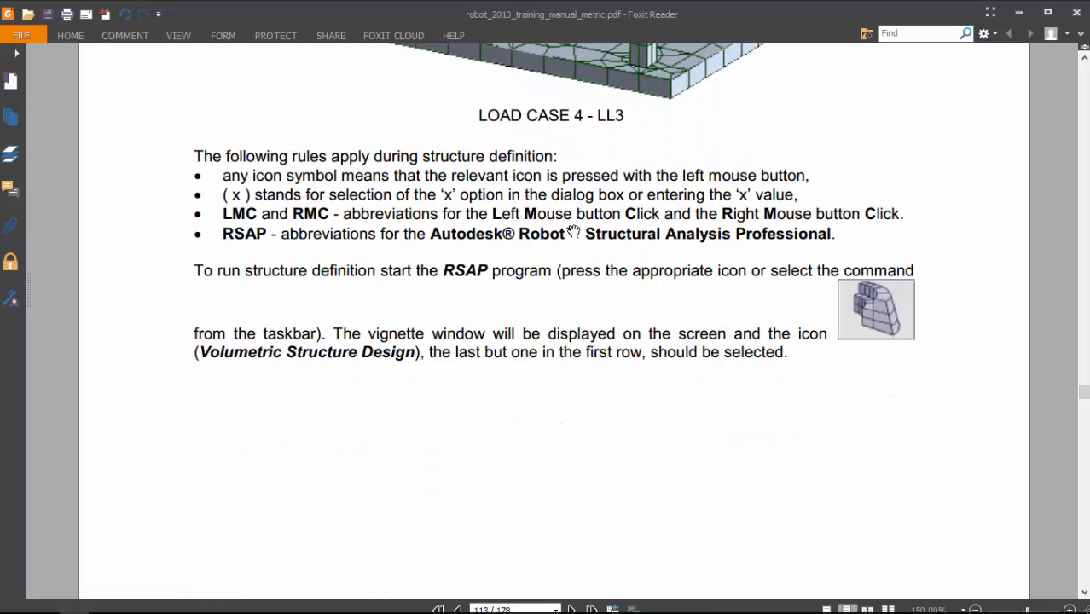
scroll(down, 3)
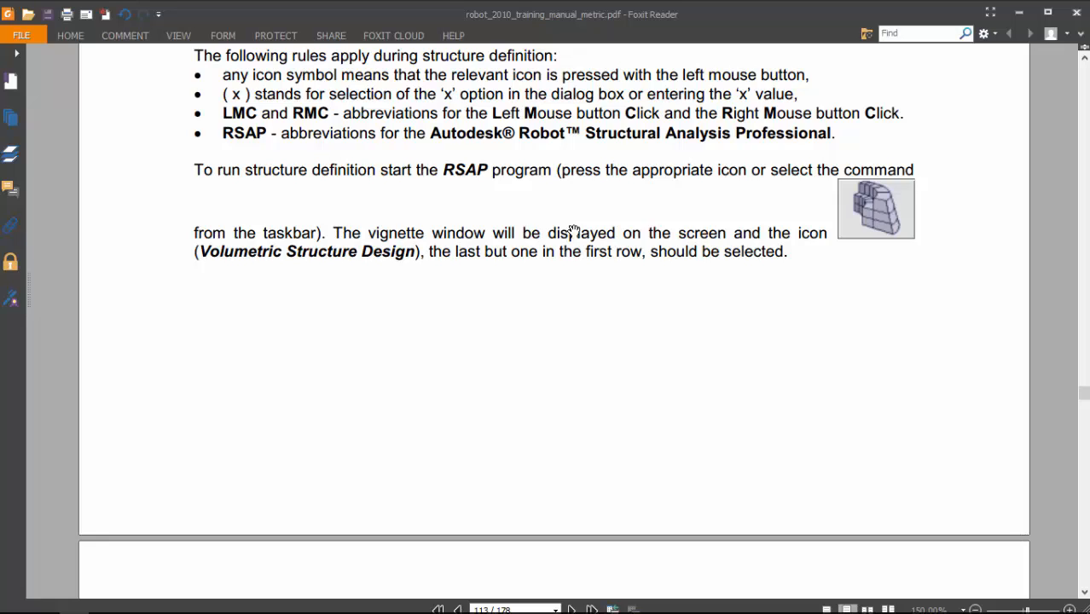
mouse_move(553, 245)
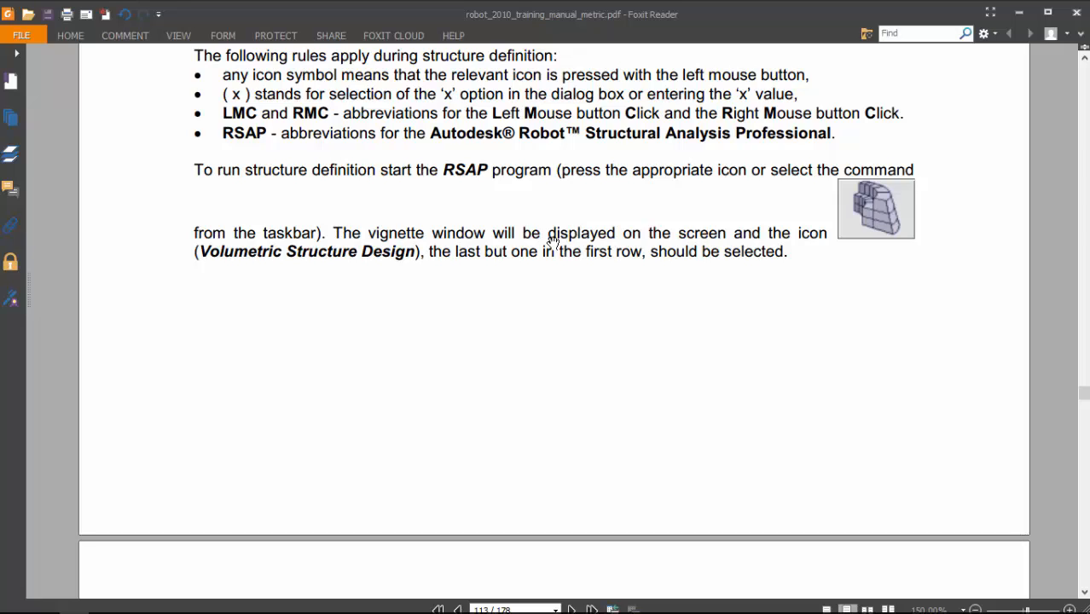
mouse_move(475, 249)
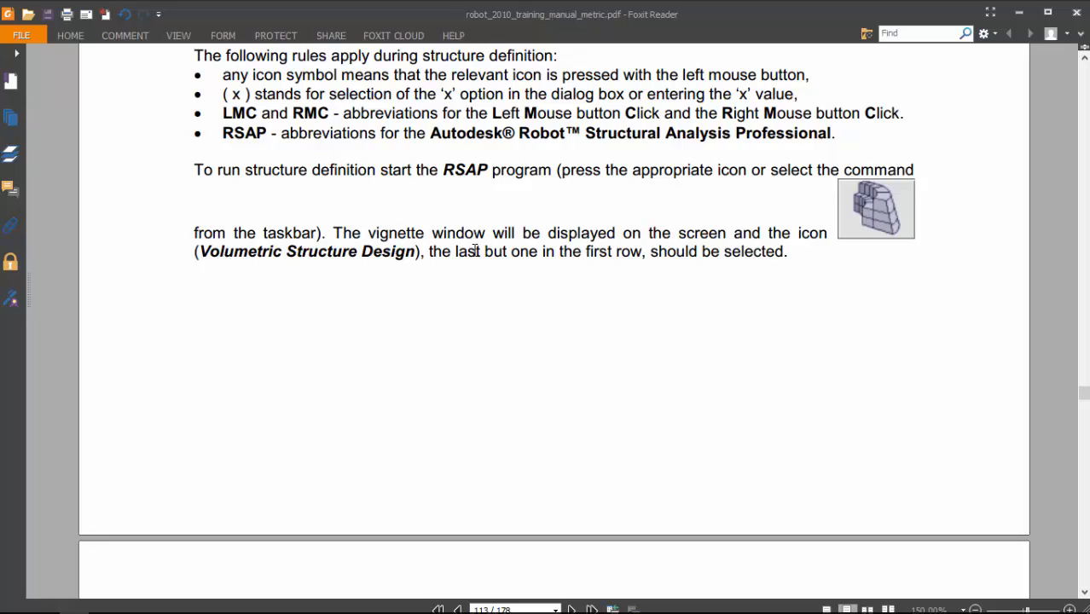
mouse_move(375, 227)
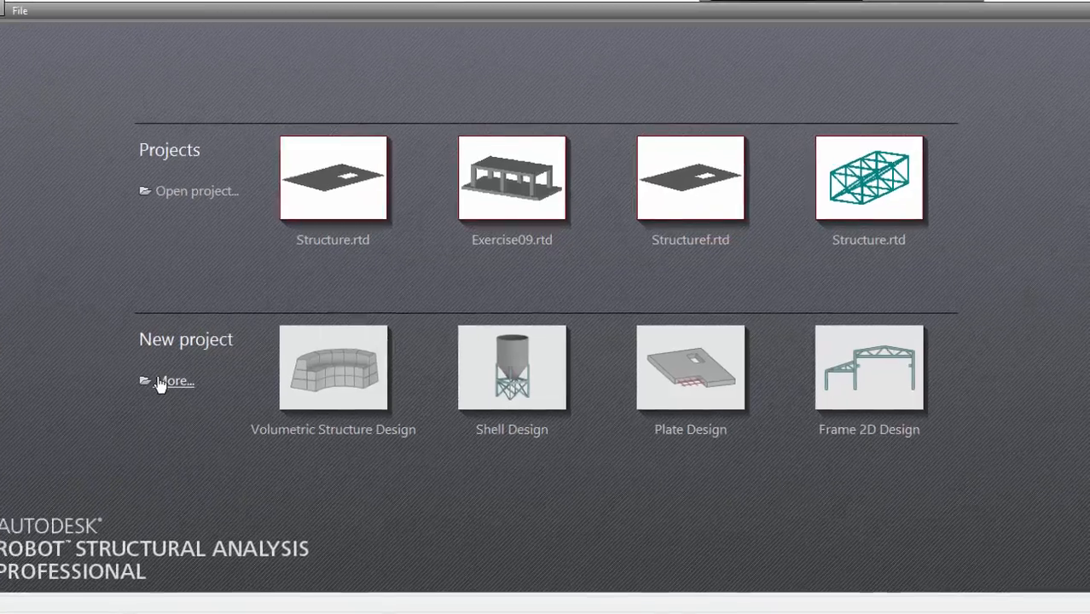
- Create a new Volumetric Structure Design project from the Robot start screen
click(175, 381)
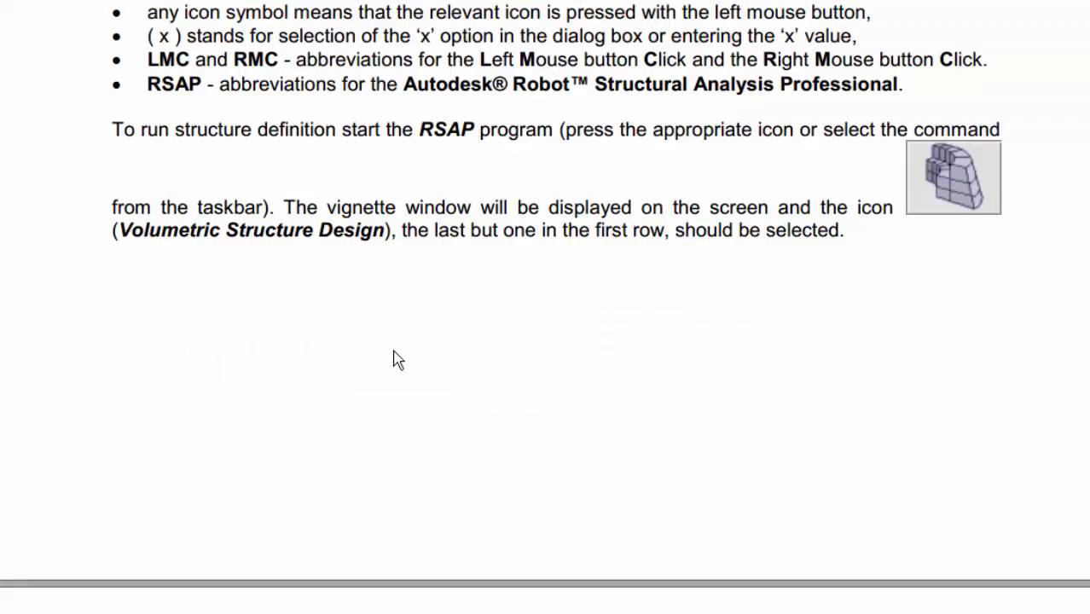
scroll(down, 3)
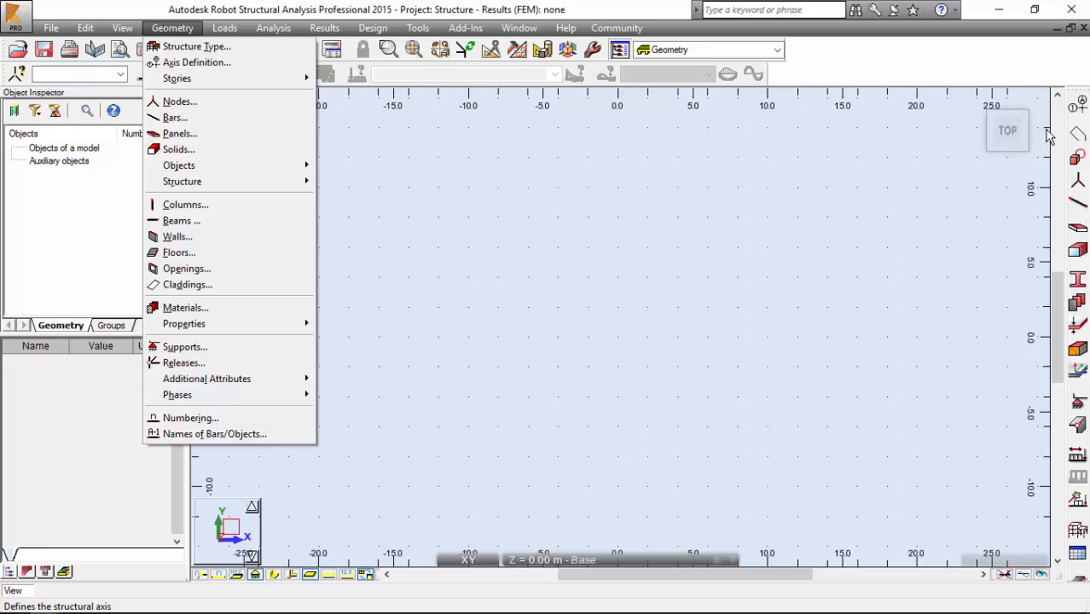
- Open the Structural Axis dialog from Geometry > Axis Definition
click(197, 62)
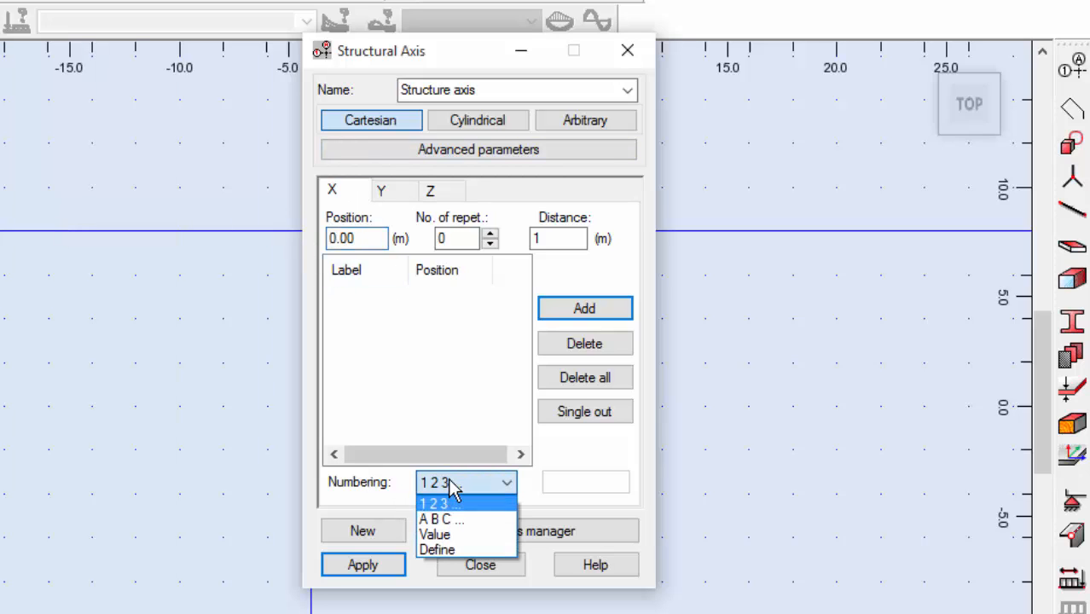
- Set custom X labels starting at x1 and add axes x1–x3 at 0, 1 and 1.5 m
click(436, 549)
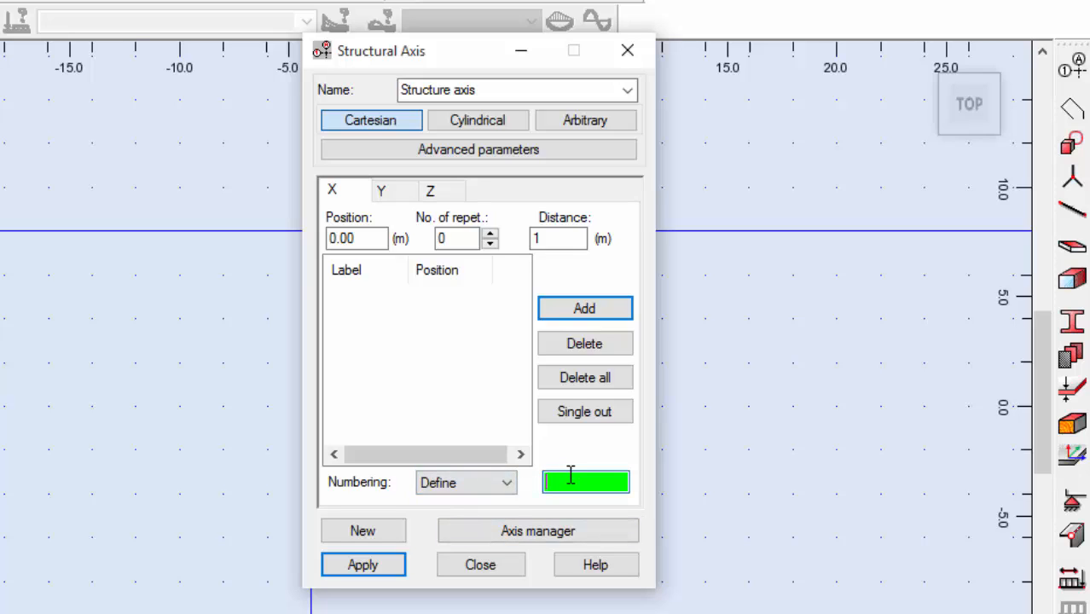
text(x1)
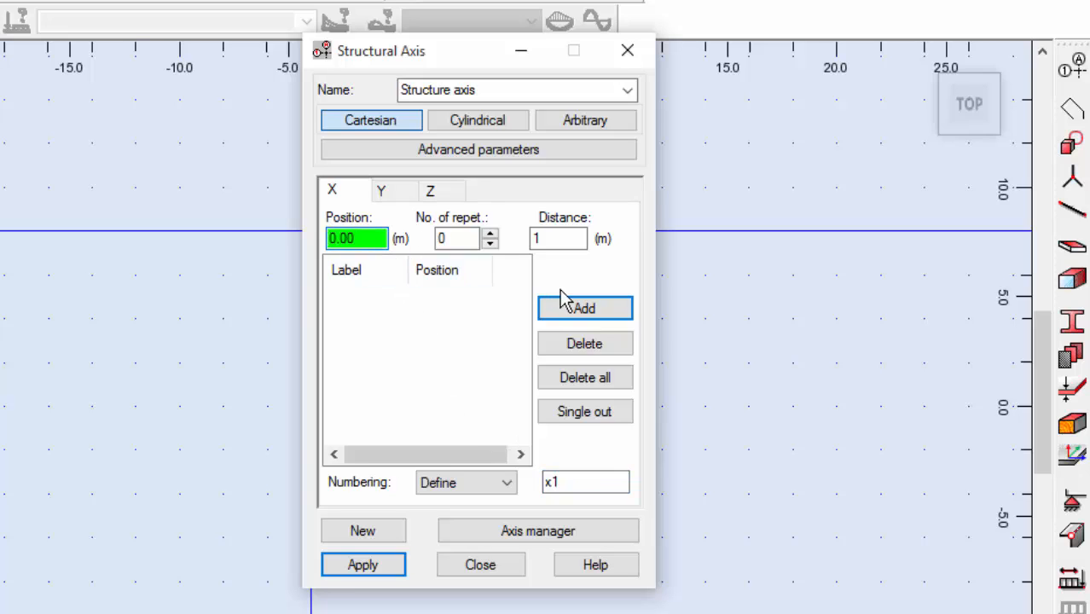
click(584, 308)
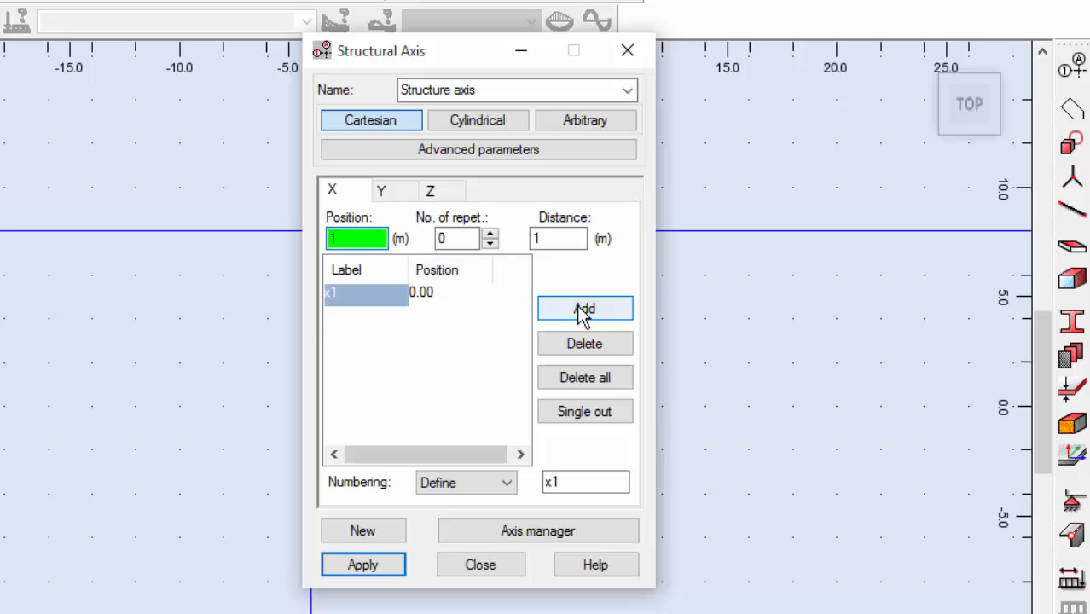
click(585, 309)
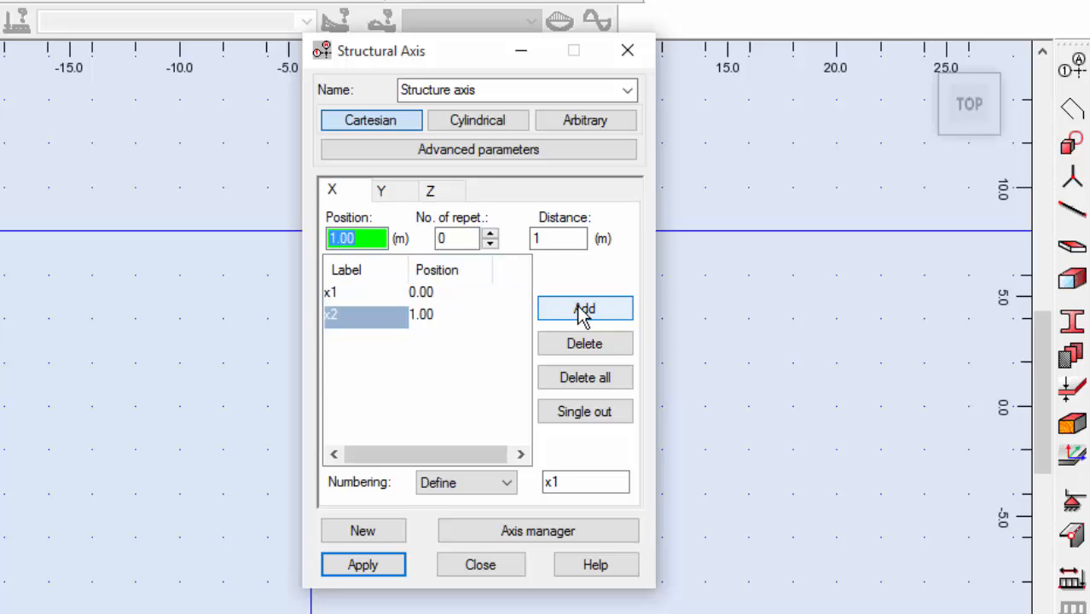
text(1.5)
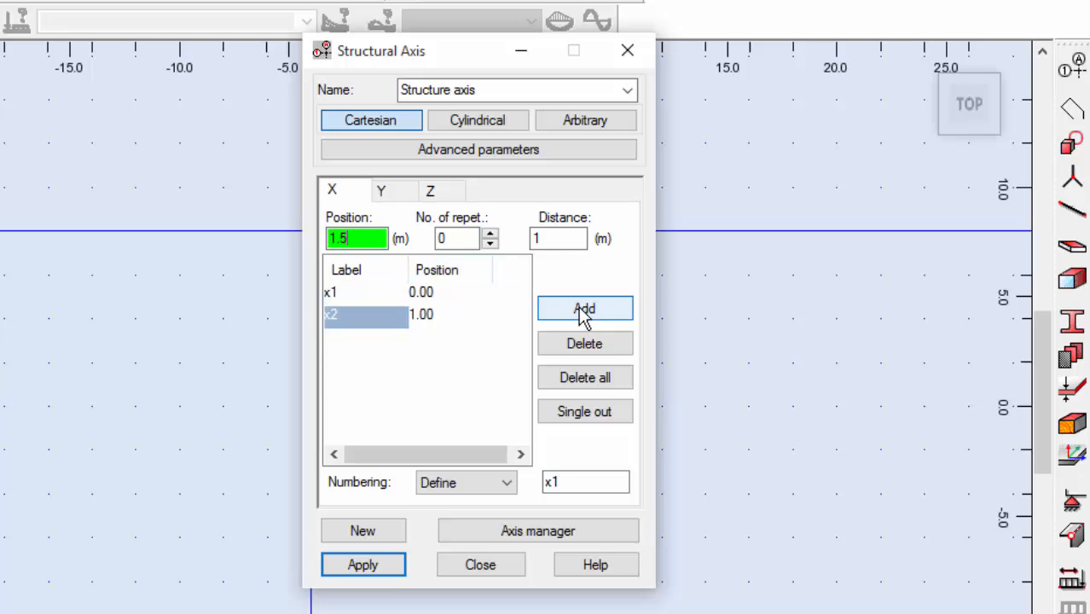
click(585, 309)
text(5)
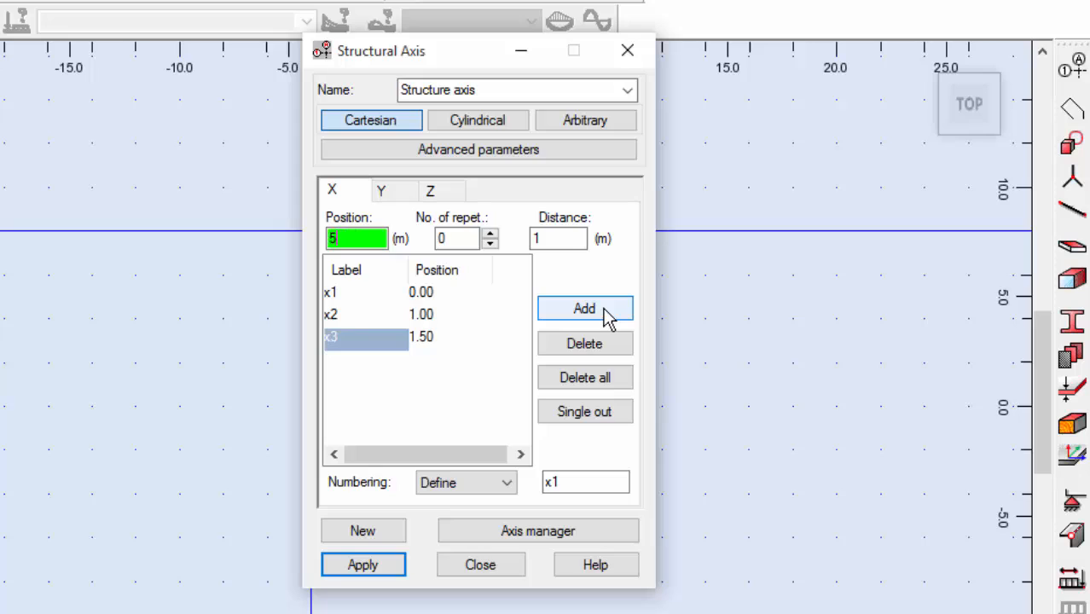
- Add X axes x4–x7 at 5, 5.5, 9 and 9.5 m
click(584, 308)
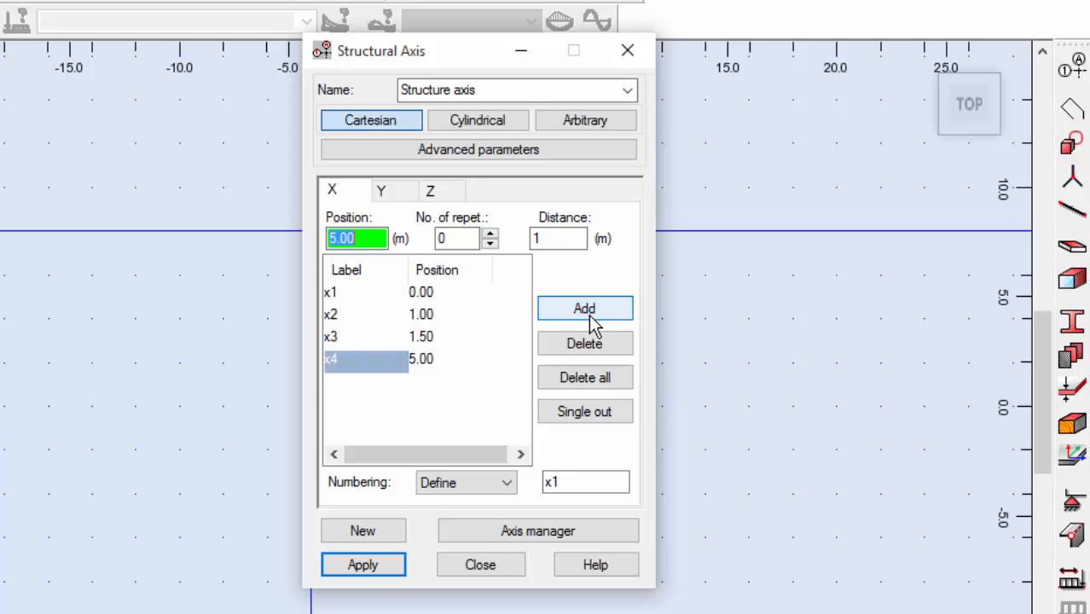
click(585, 308)
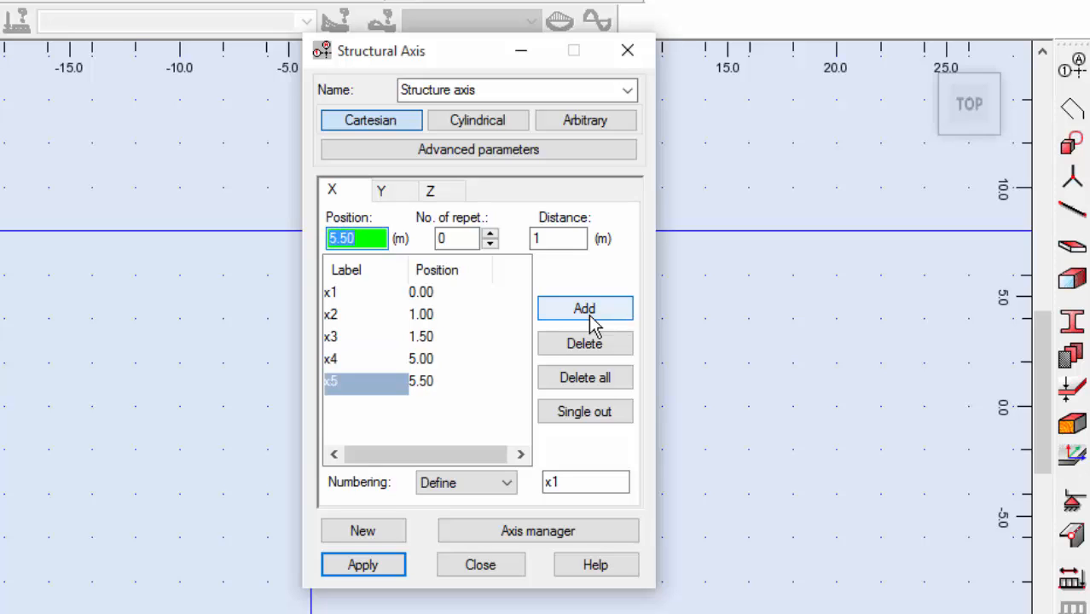
click(584, 308)
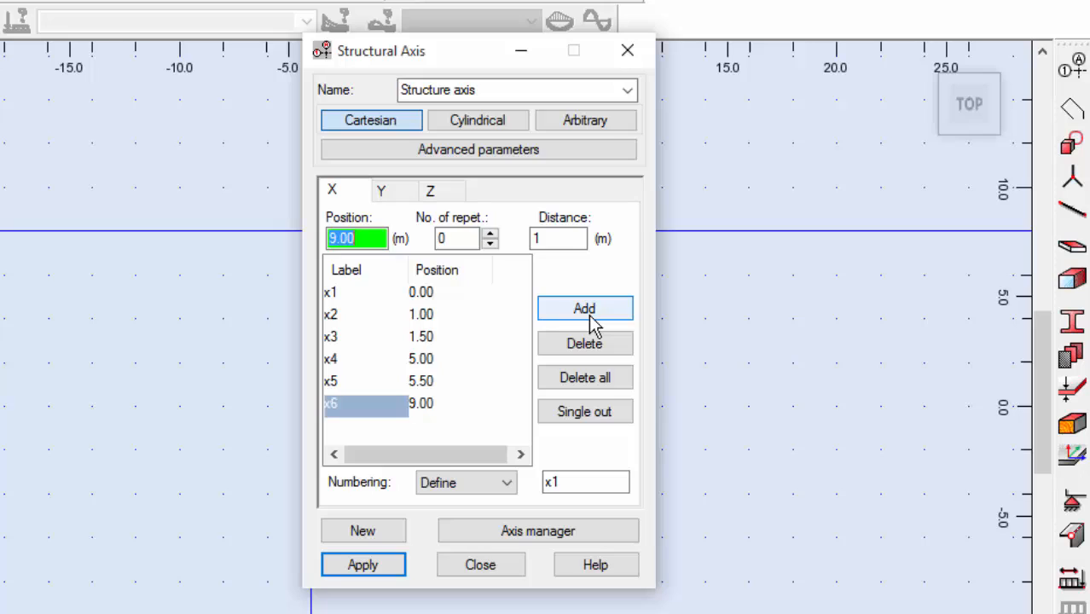
text(9.5)
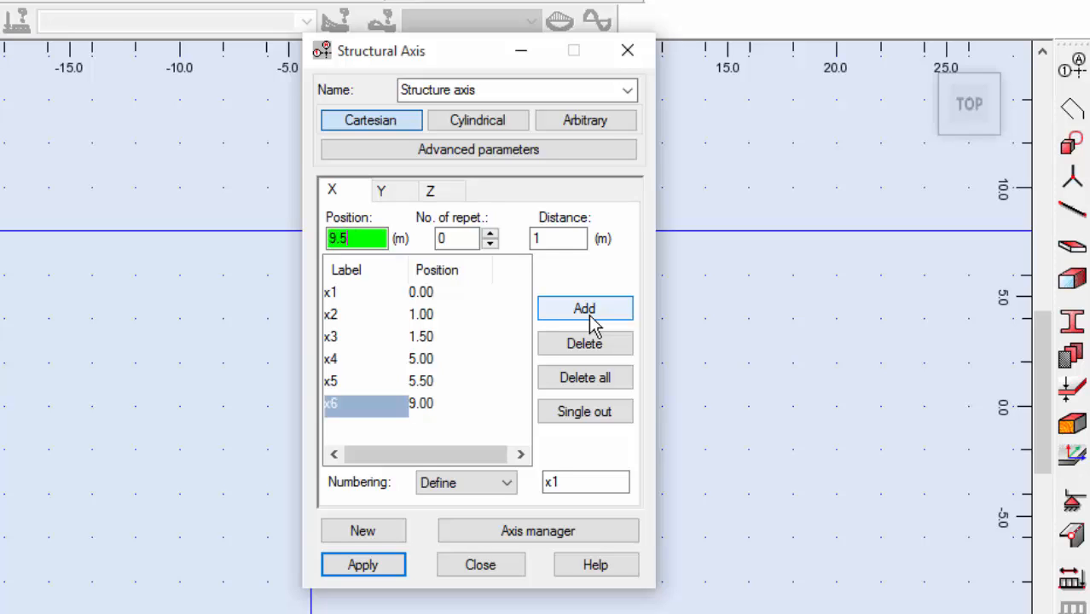
click(584, 308)
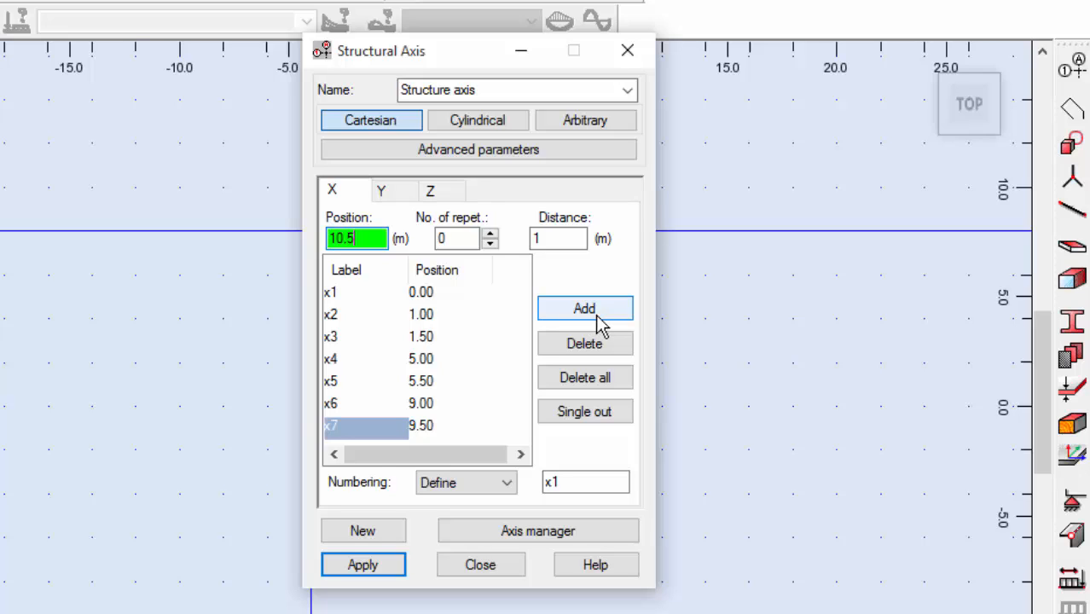
click(584, 308)
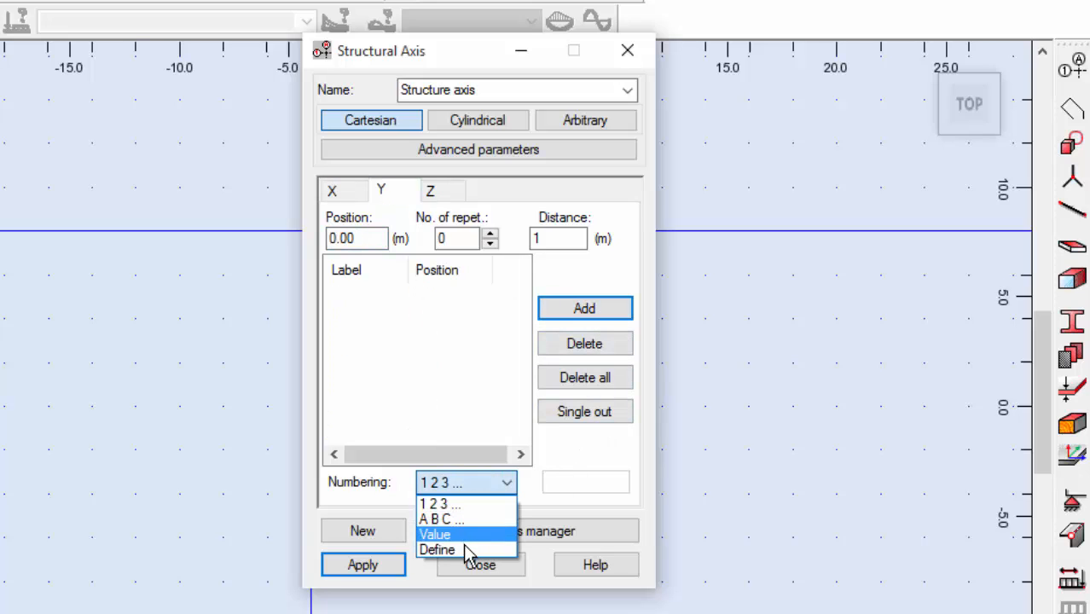
- Set custom Y axis numbering, then delete a wrongly labelled first Y axis
click(438, 550)
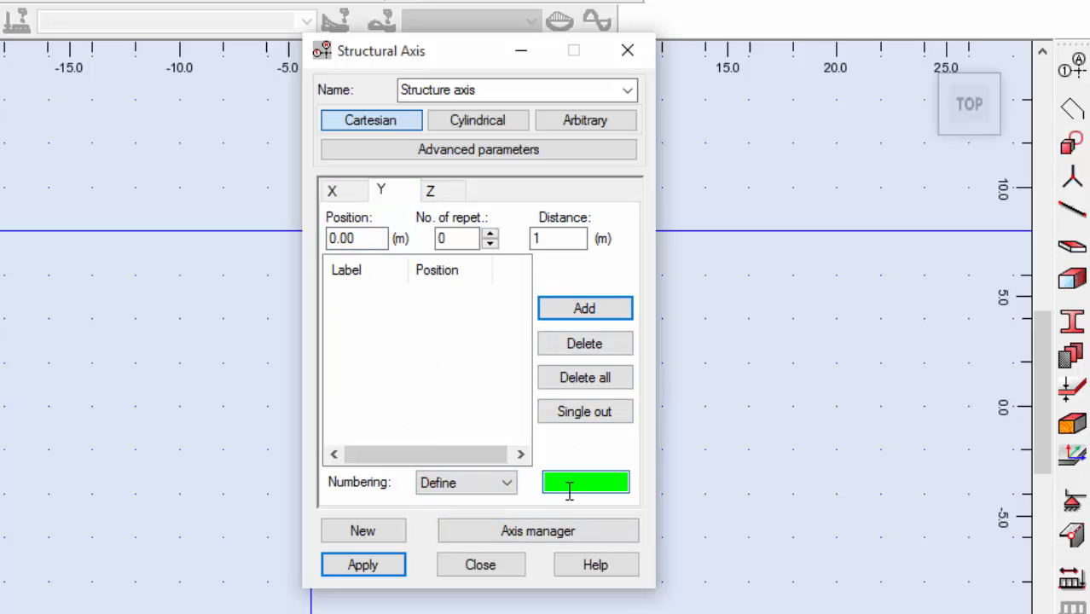
text(cr7)
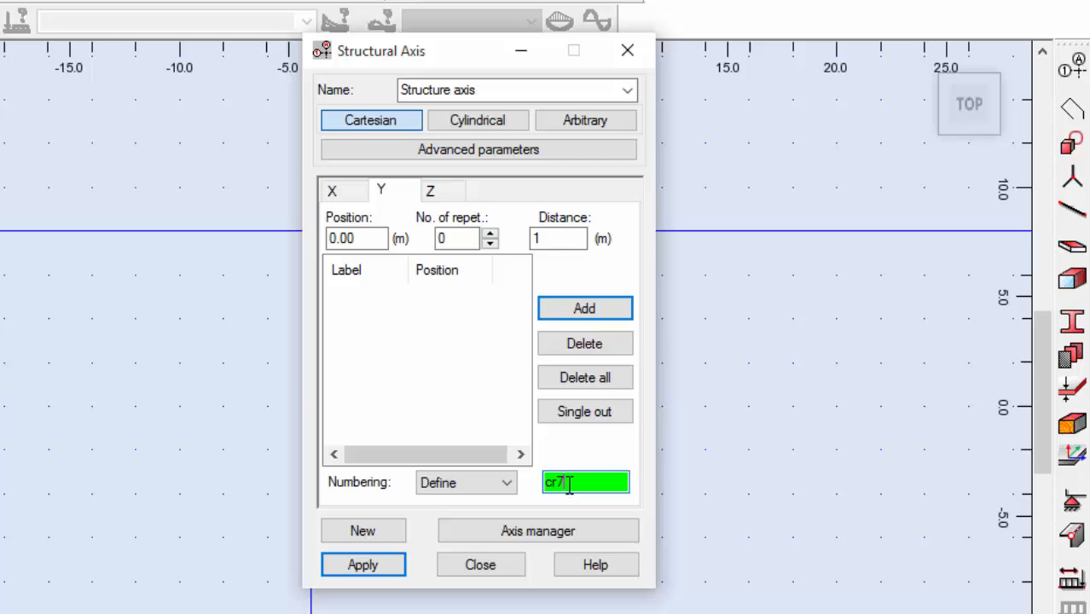
mouse_move(589, 469)
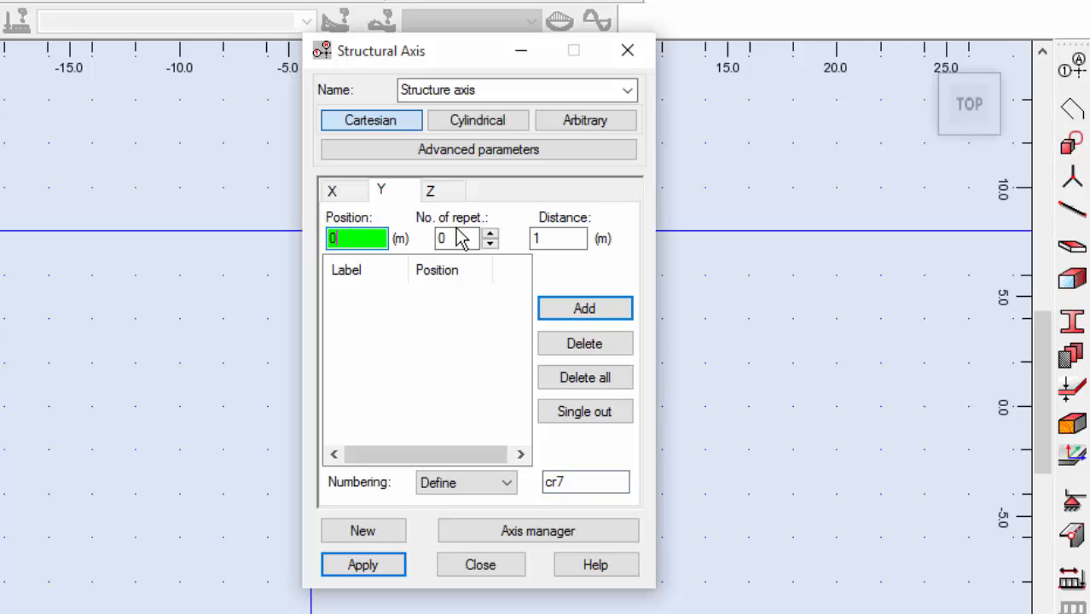
click(585, 308)
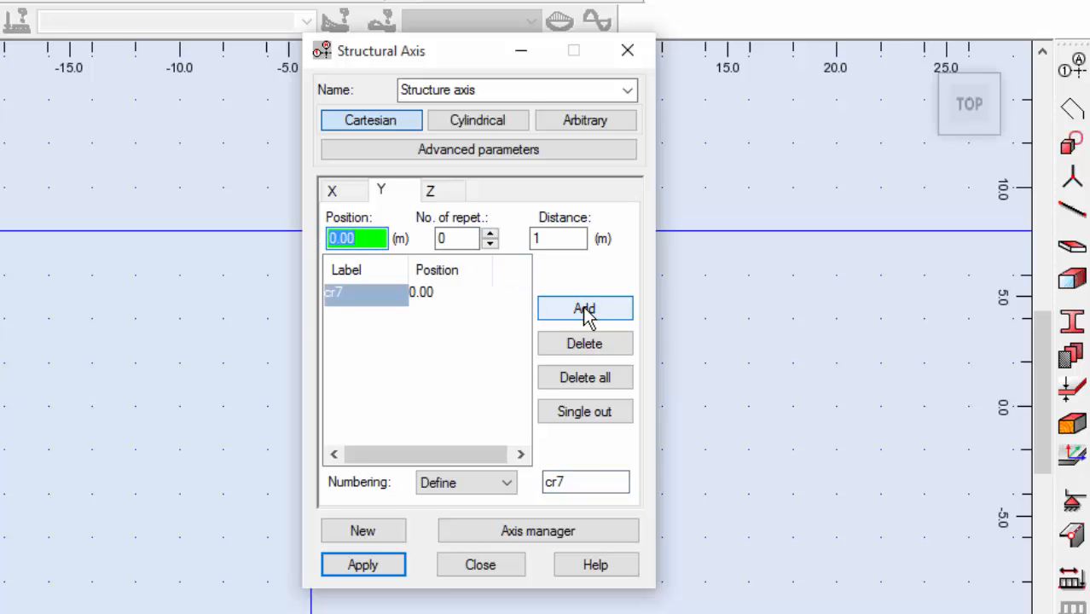
click(584, 308)
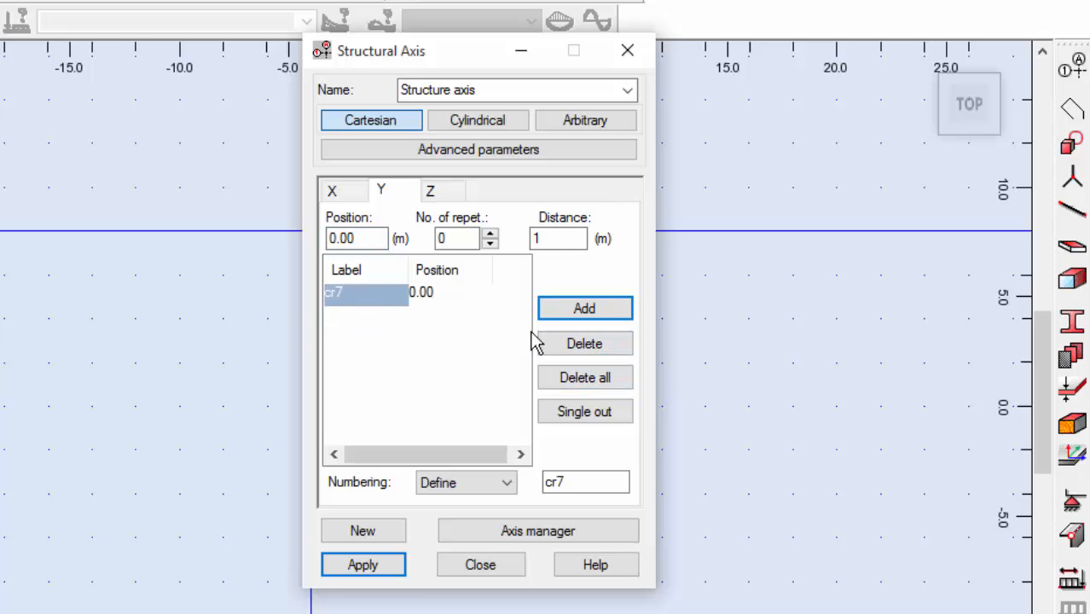
click(584, 344)
text(y1)
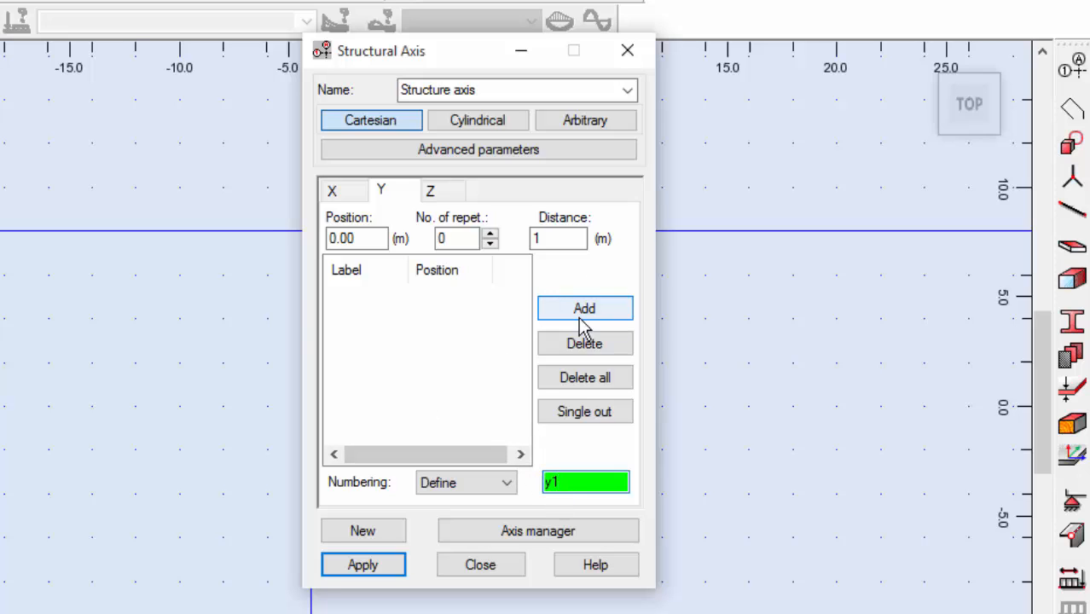
- Add Y axes y1–y6 at 0, 0.5, 1, 4.5, 5 and 5.5 m
click(585, 308)
text(0.5)
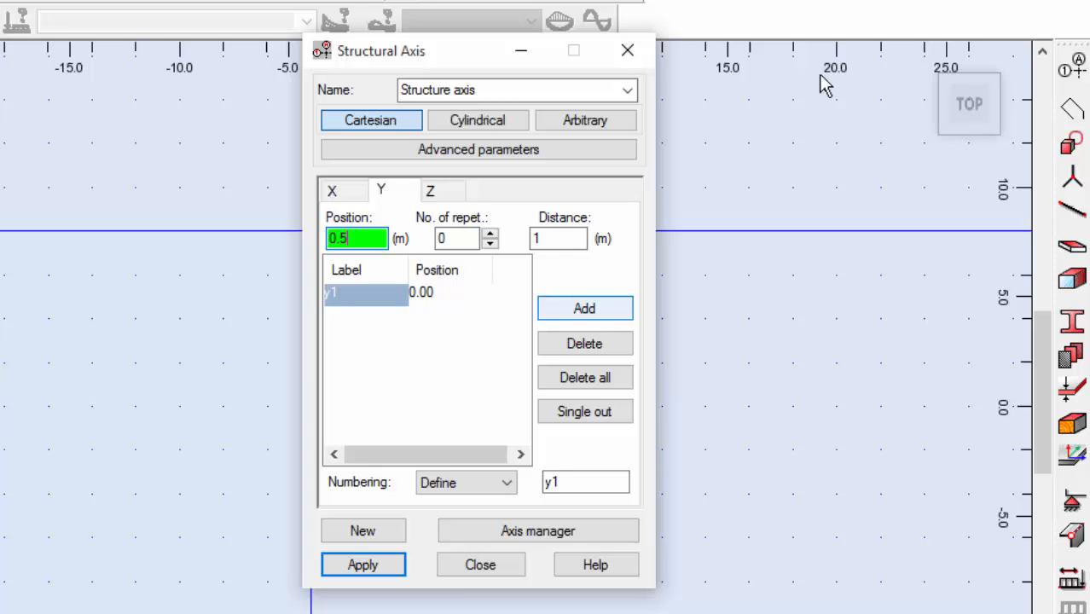
click(584, 308)
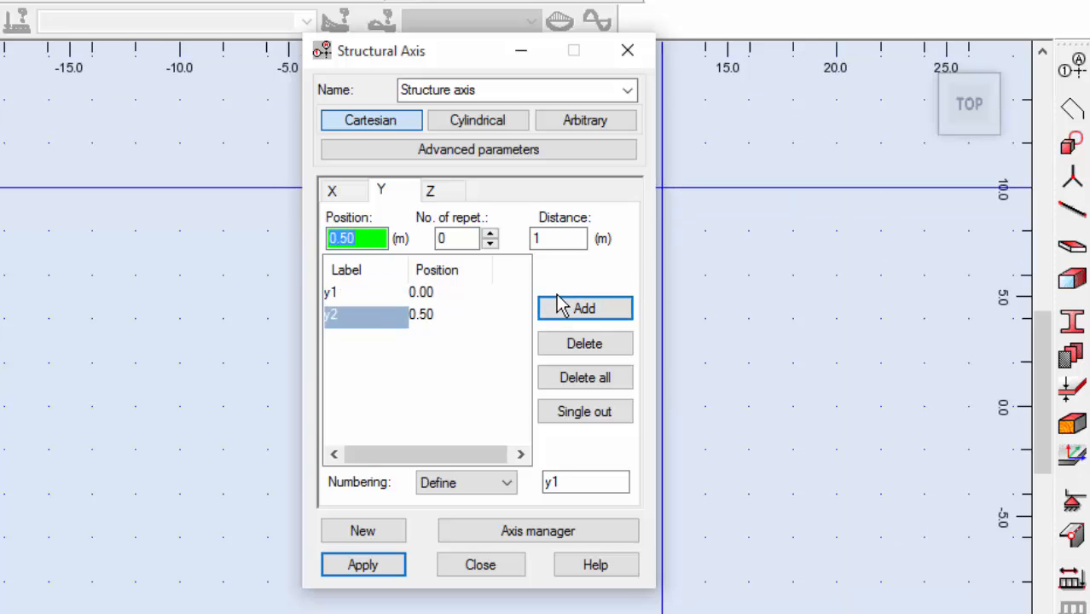
click(584, 308)
text(4.5)
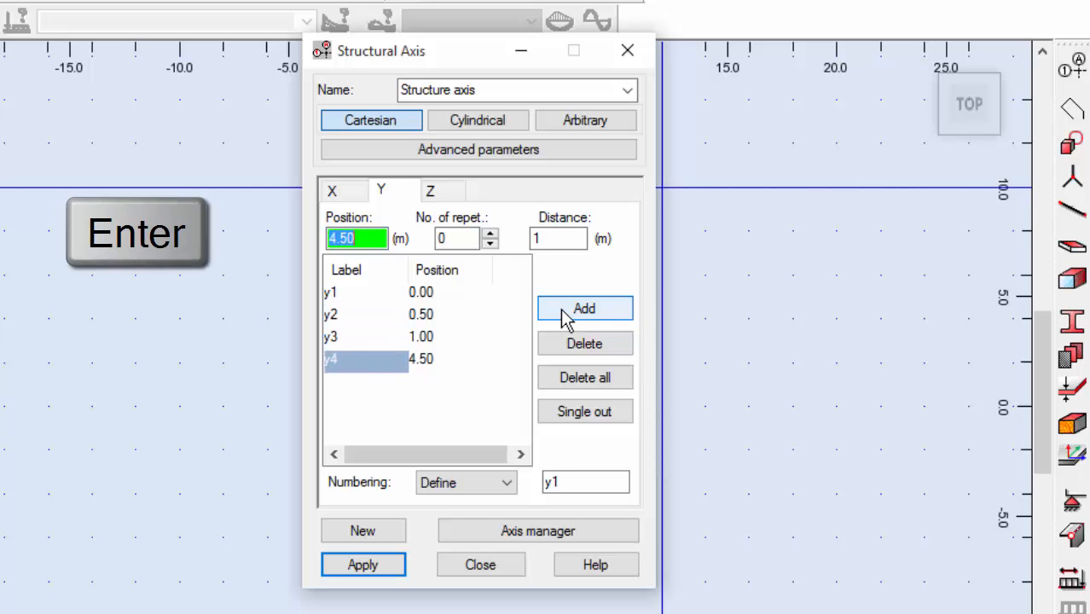
click(584, 308)
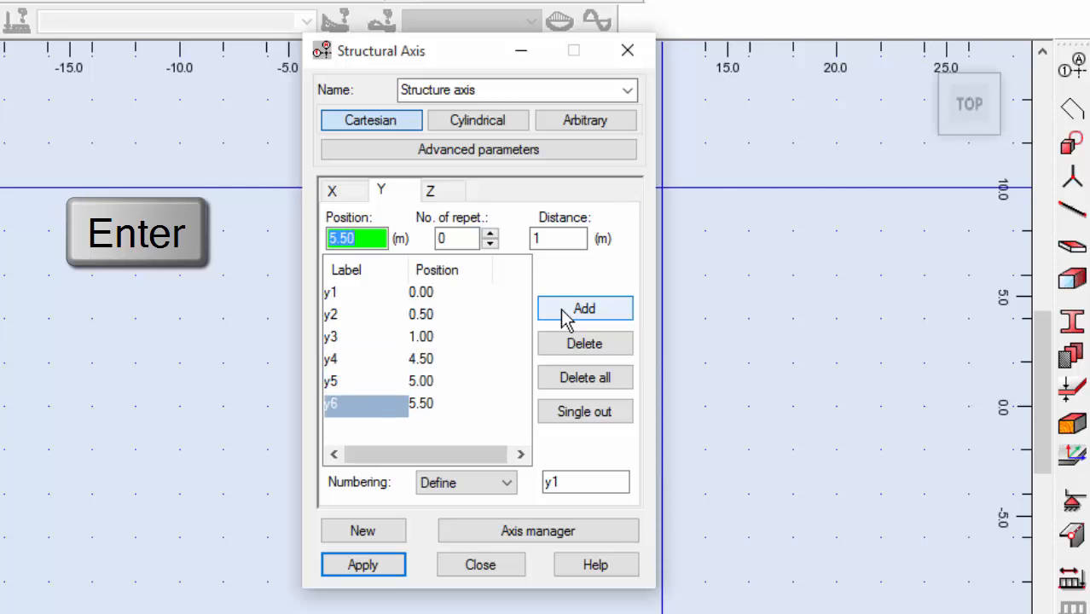
click(430, 189)
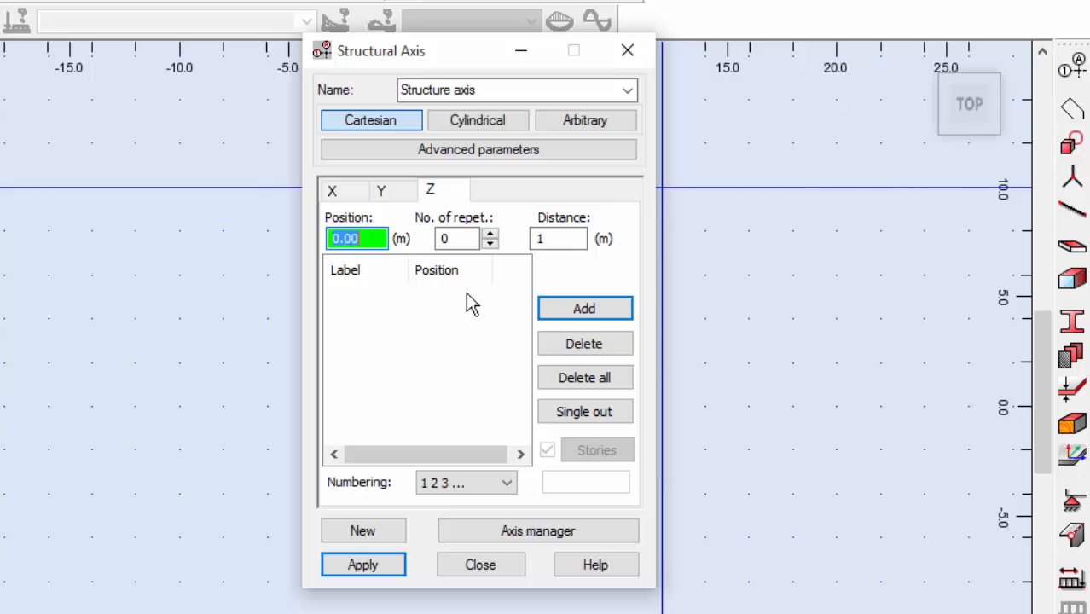
- Label Z levels from z1 and add levels at 0, 0.5, 3.5 and 4 m
click(466, 482)
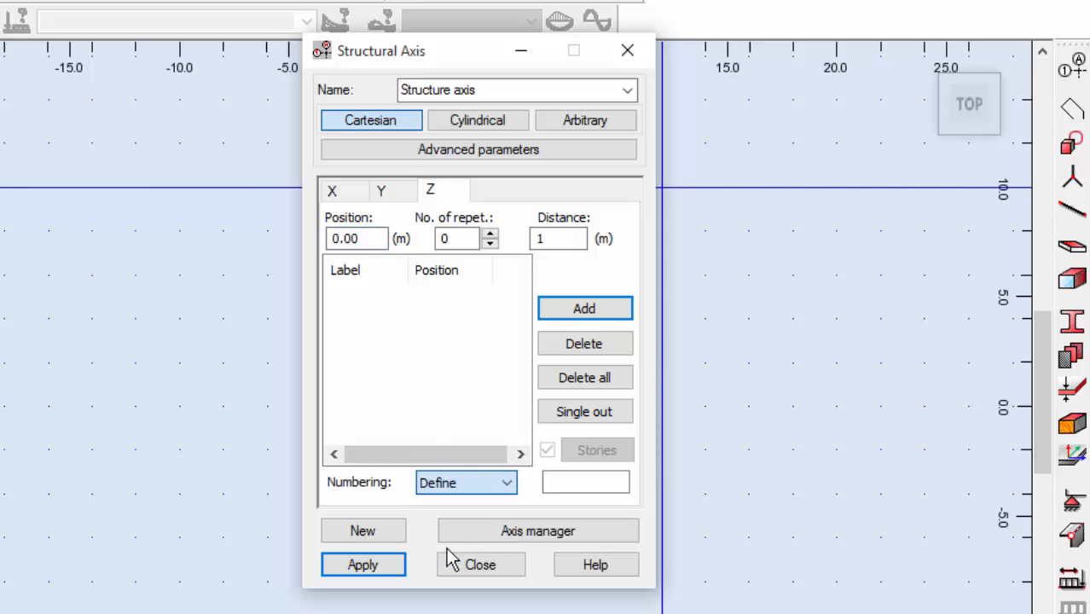
text(z1)
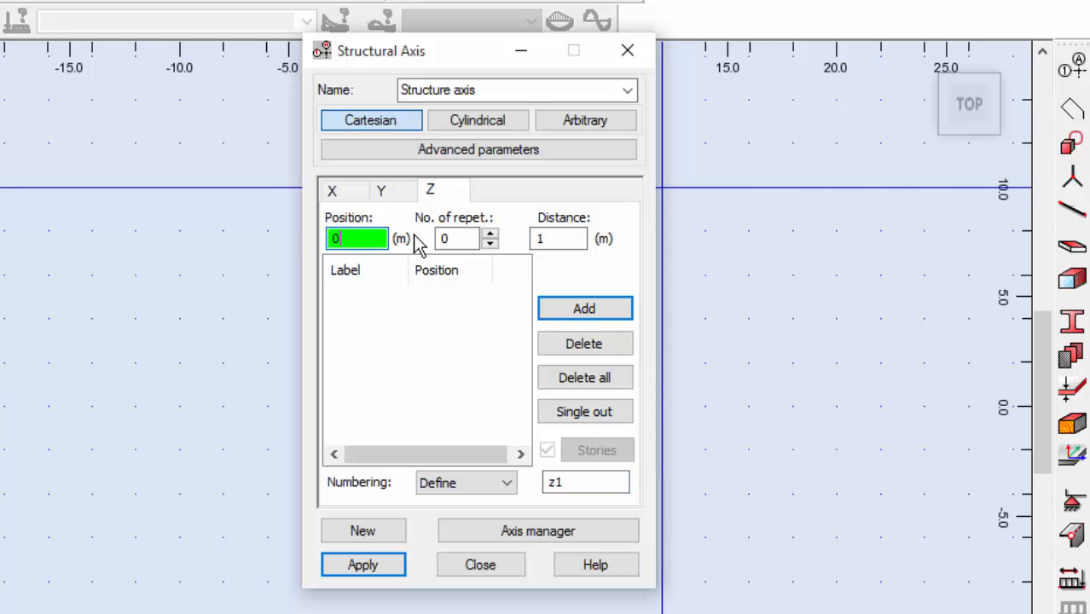
click(585, 308)
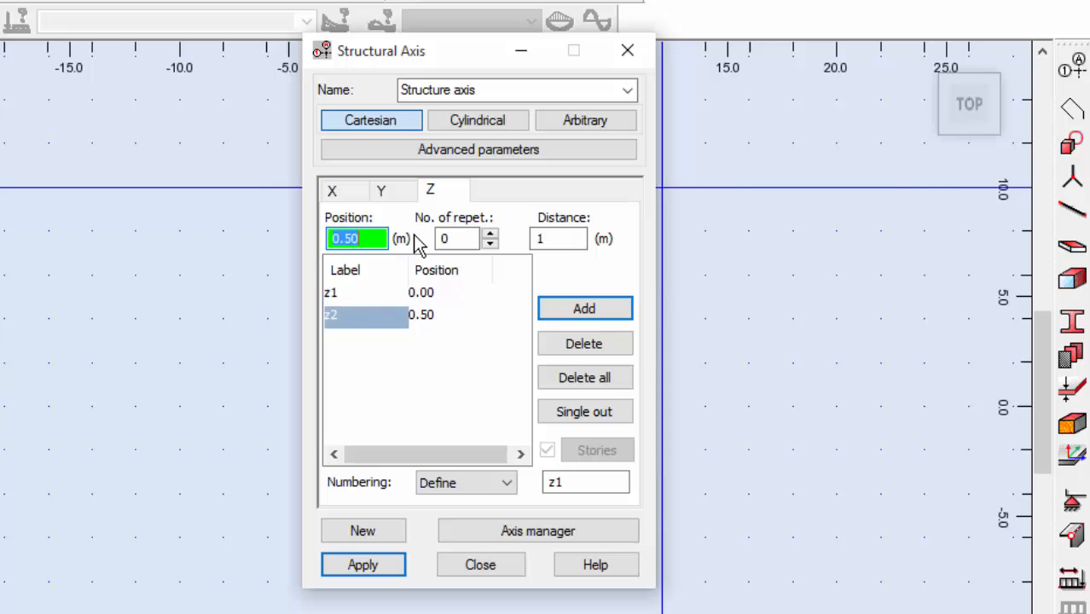
text(3.)
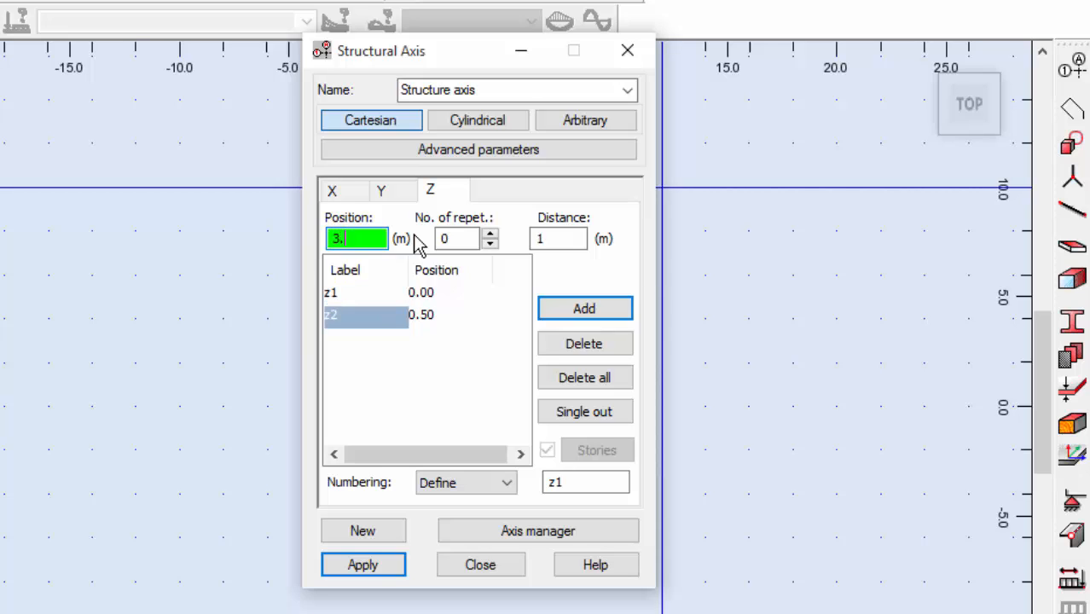
click(585, 308)
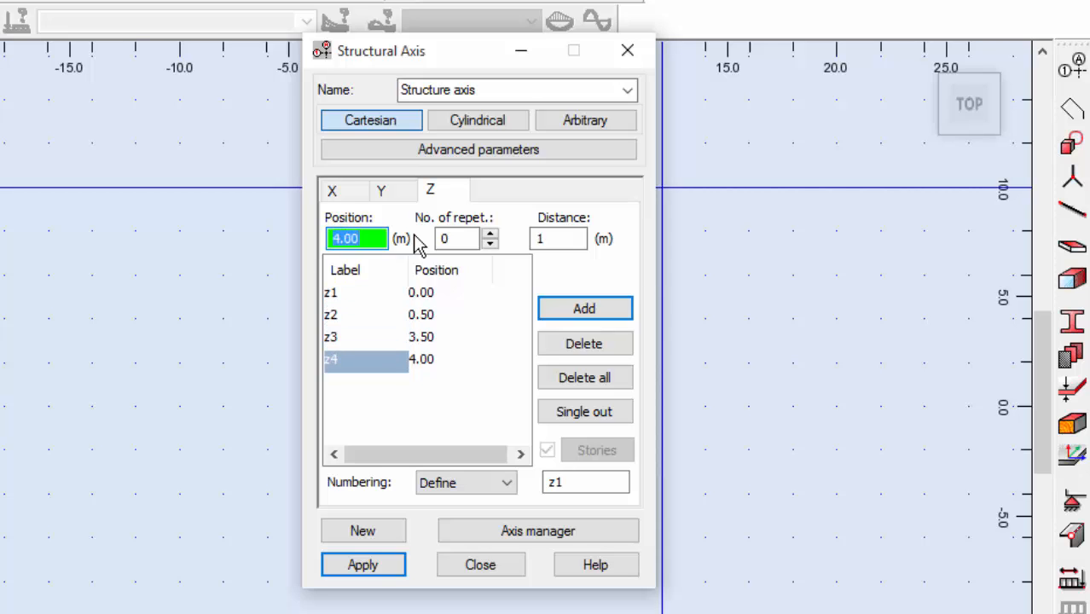
mouse_move(385, 323)
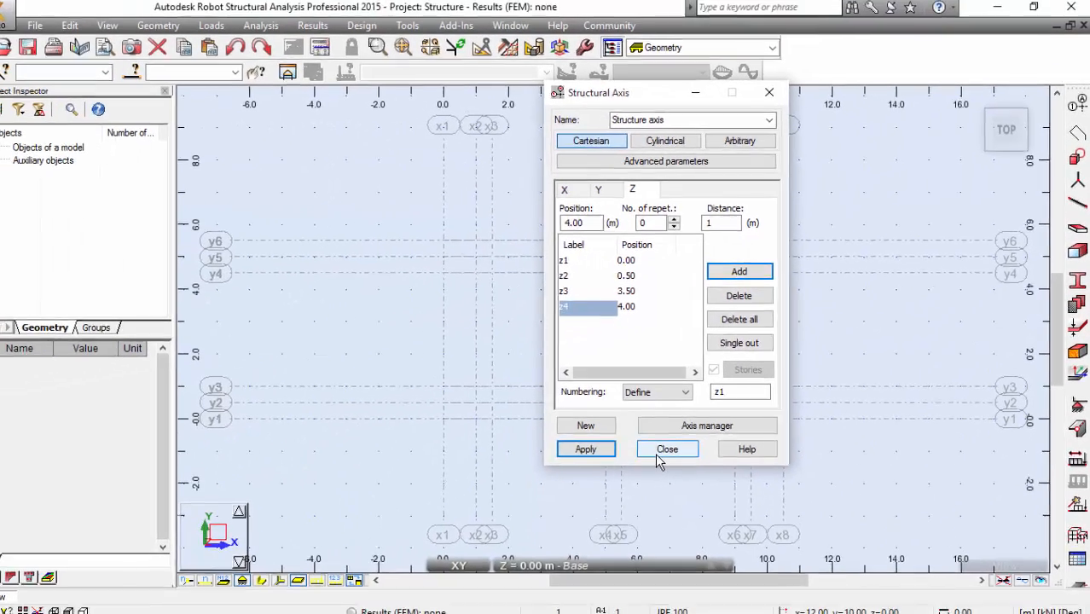
- Close the Structural Axis dialog and inspect the x, y and z axis grid in 3D
click(667, 449)
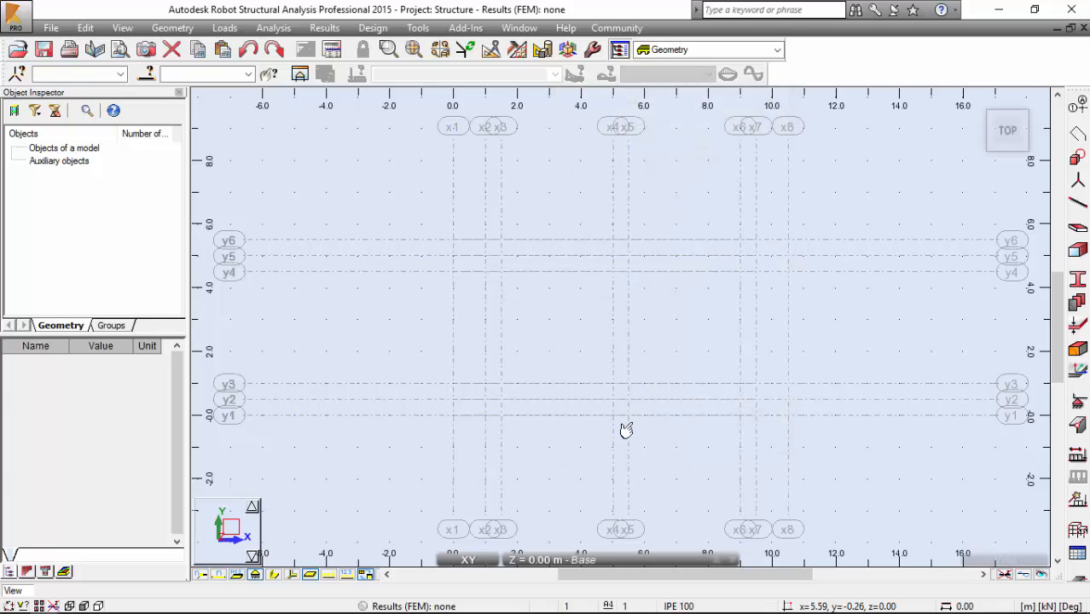
mouse_move(626, 429)
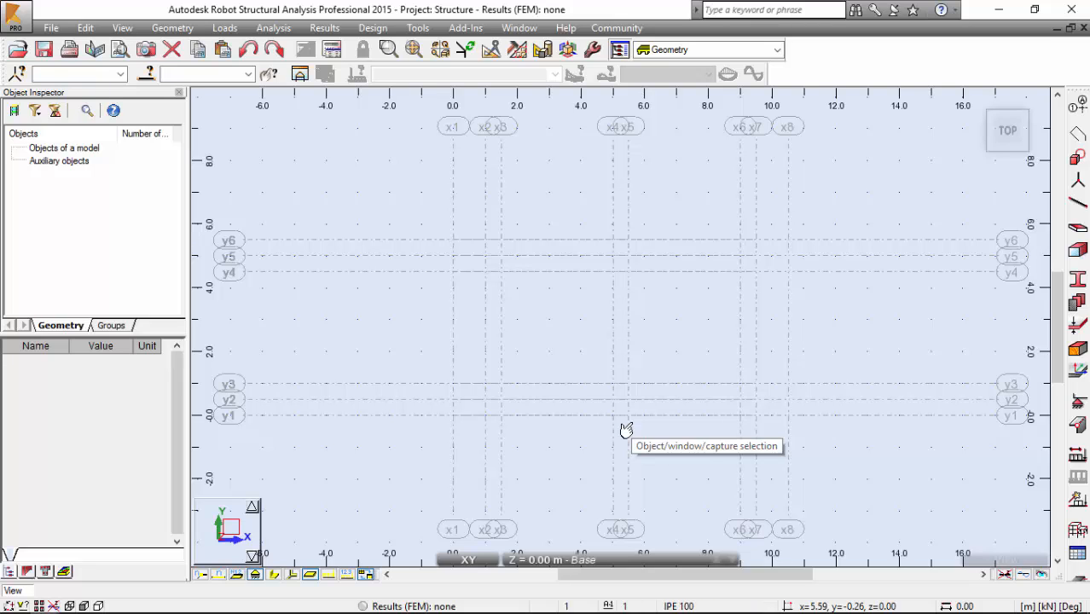
mouse_move(770, 329)
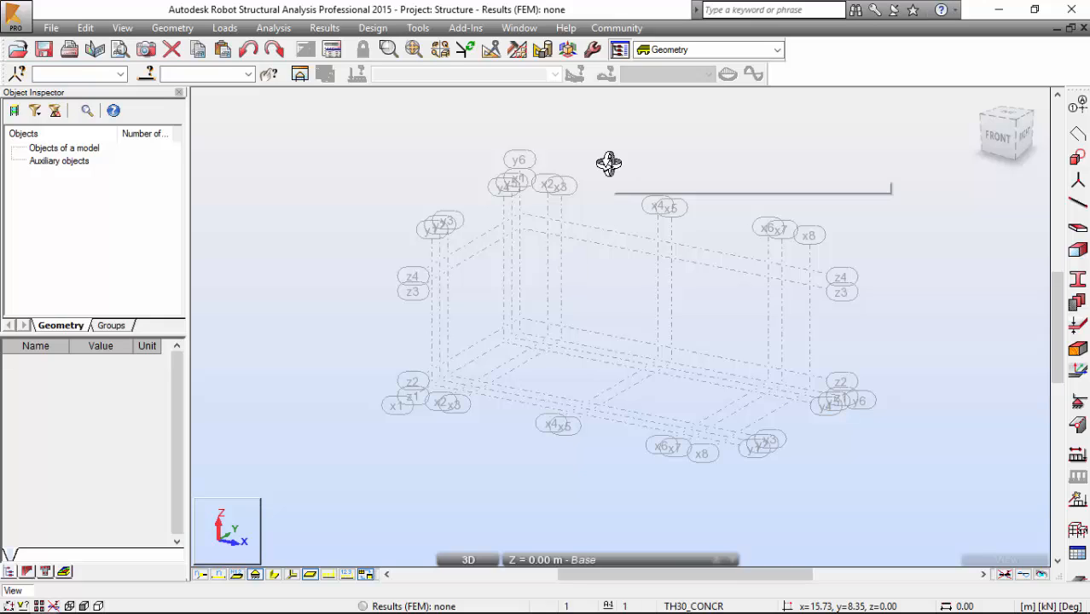
mouse_move(608, 164)
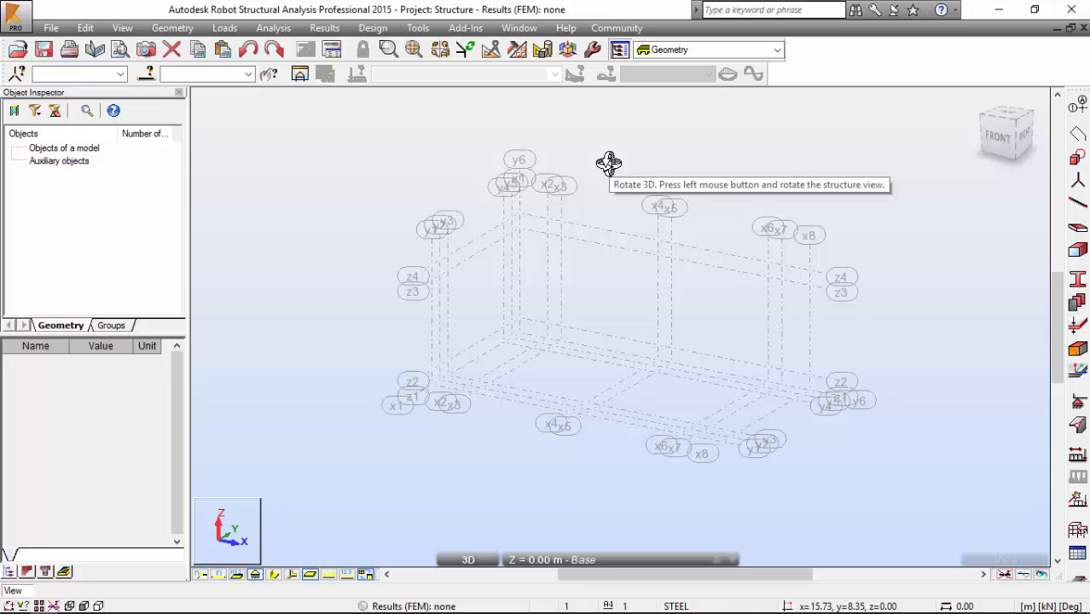
mouse_move(589, 355)
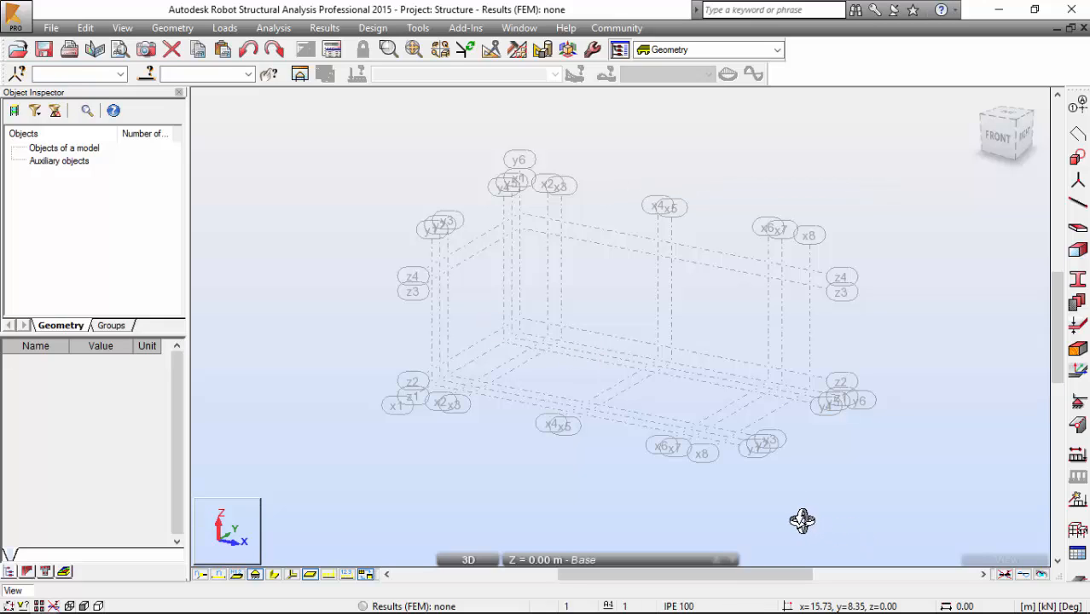
mouse_move(800, 521)
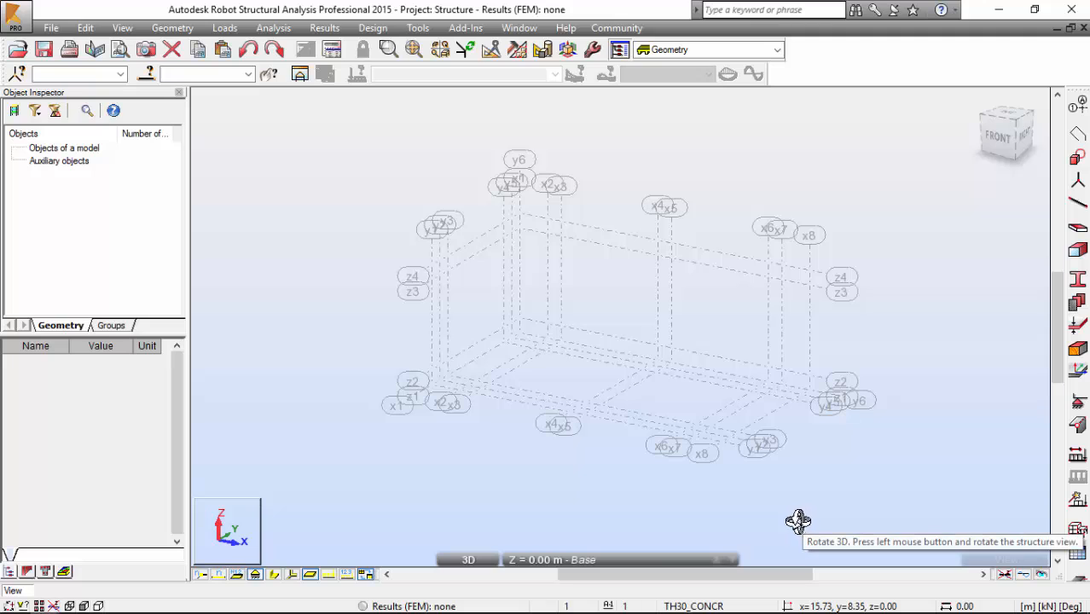
click(122, 28)
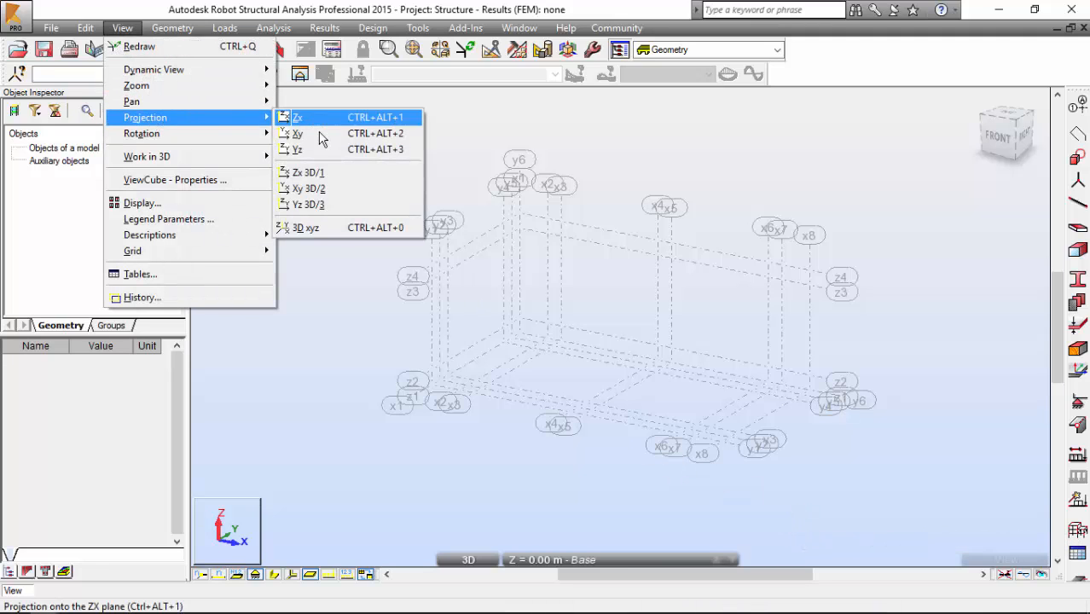
- Switch the view to the XY plan projection
click(297, 133)
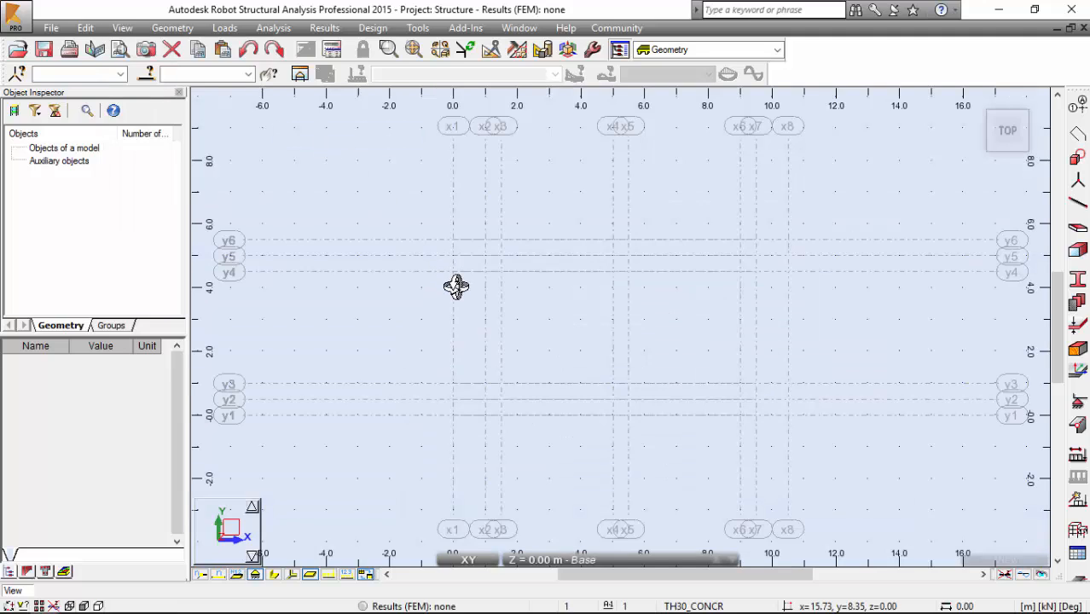
mouse_move(456, 286)
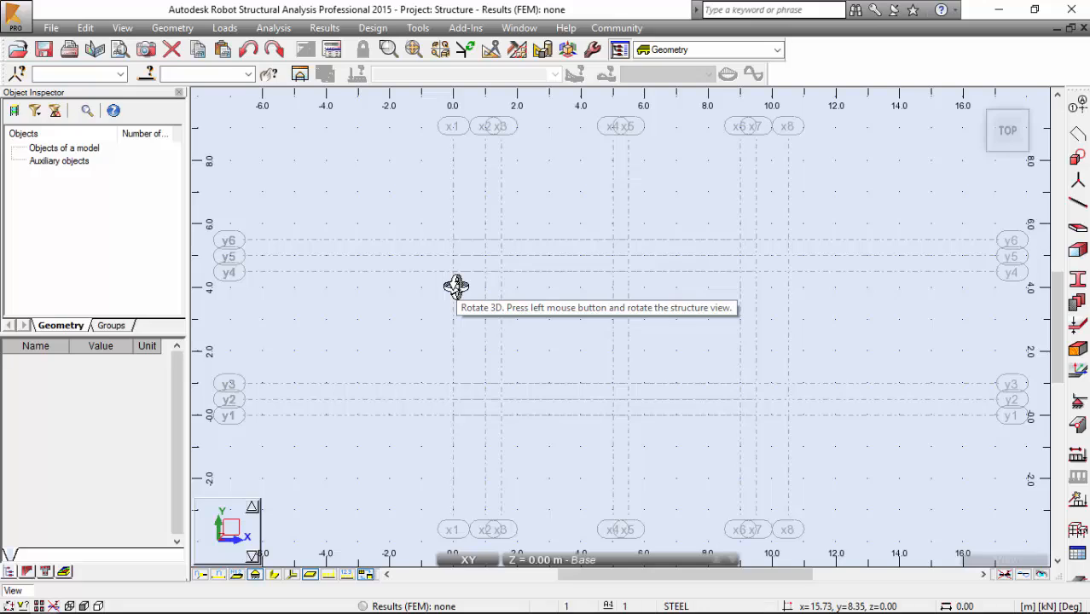
mouse_move(555, 374)
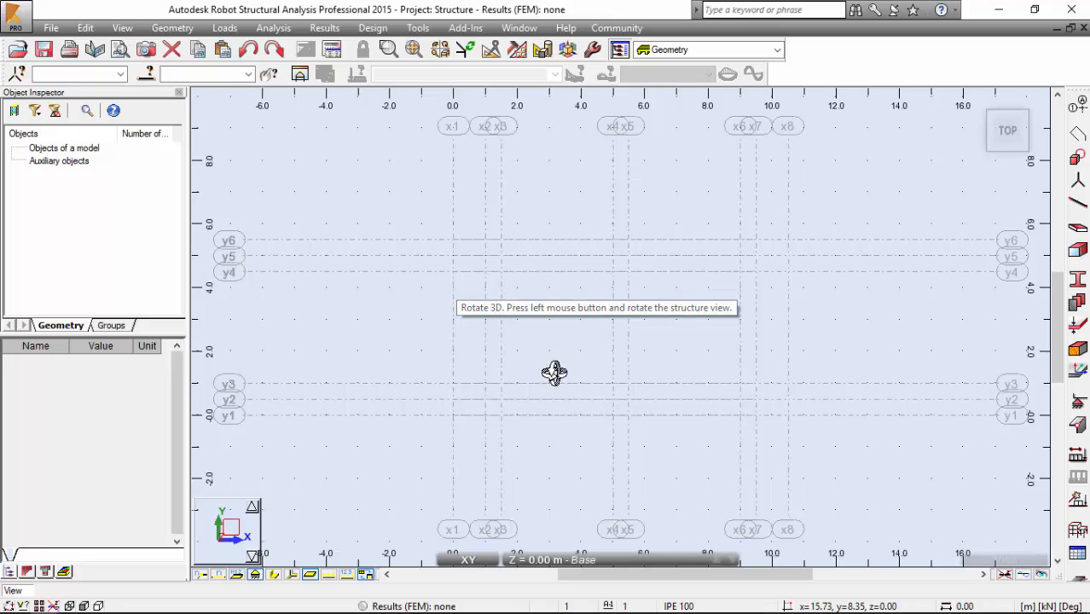
mouse_move(563, 418)
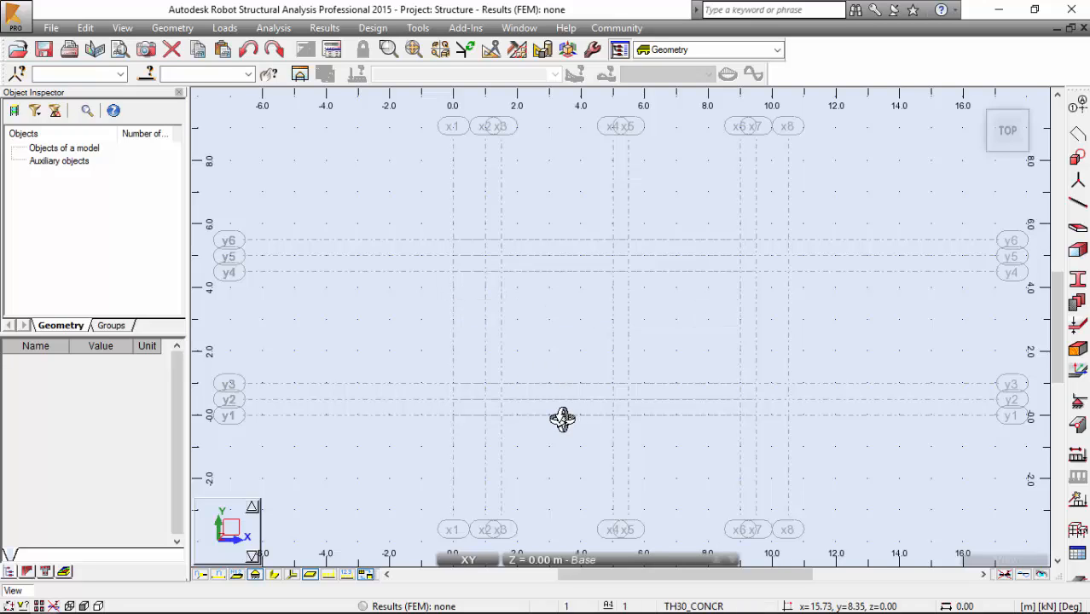
mouse_move(580, 420)
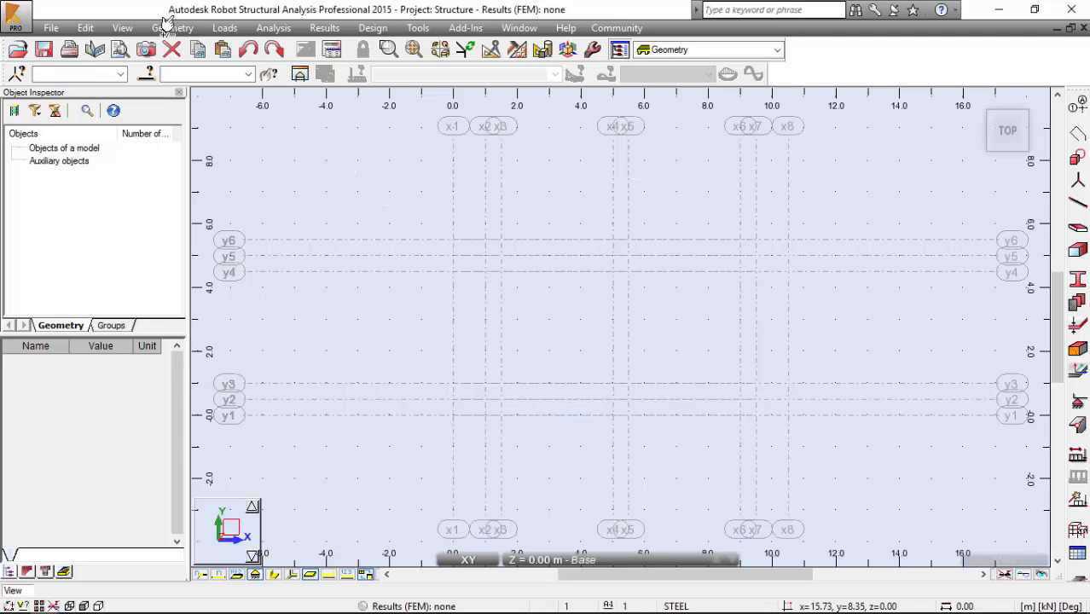
click(171, 28)
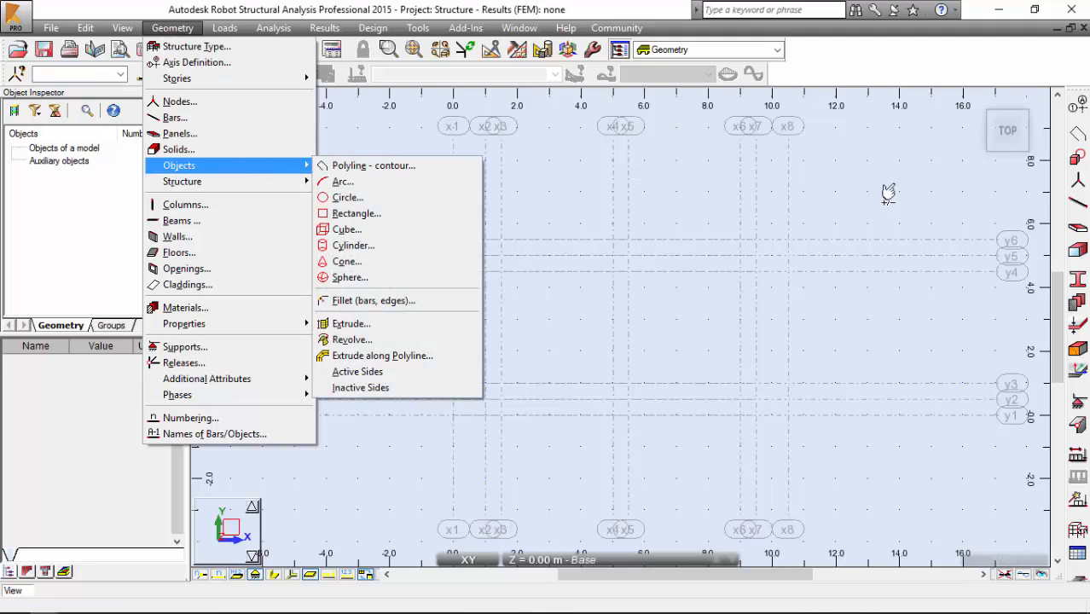
- Start a Polyline – contour definition and expand its point coordinate fields
click(373, 165)
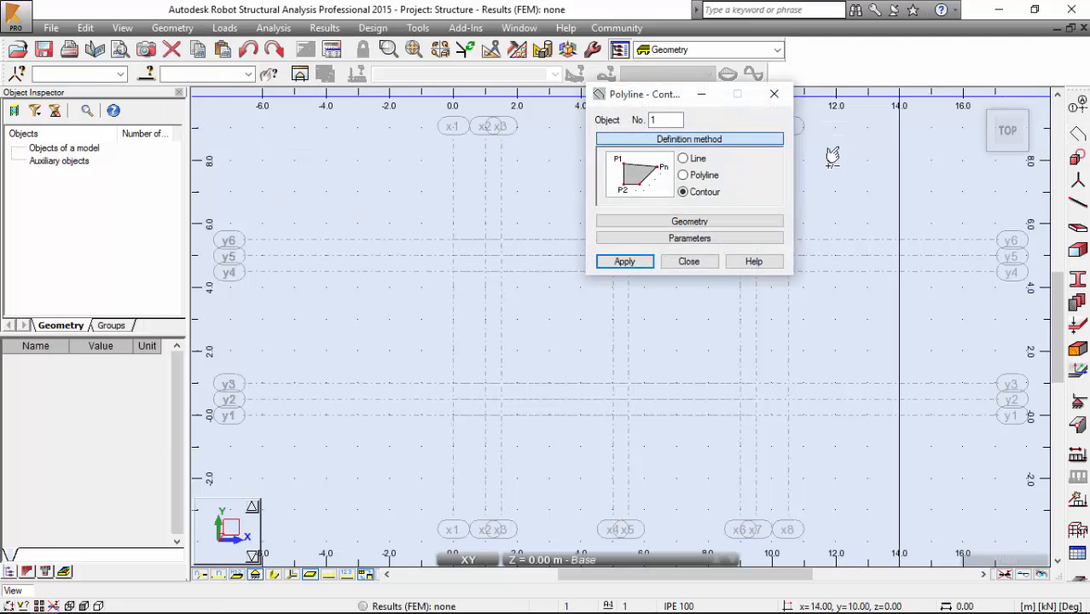
click(689, 221)
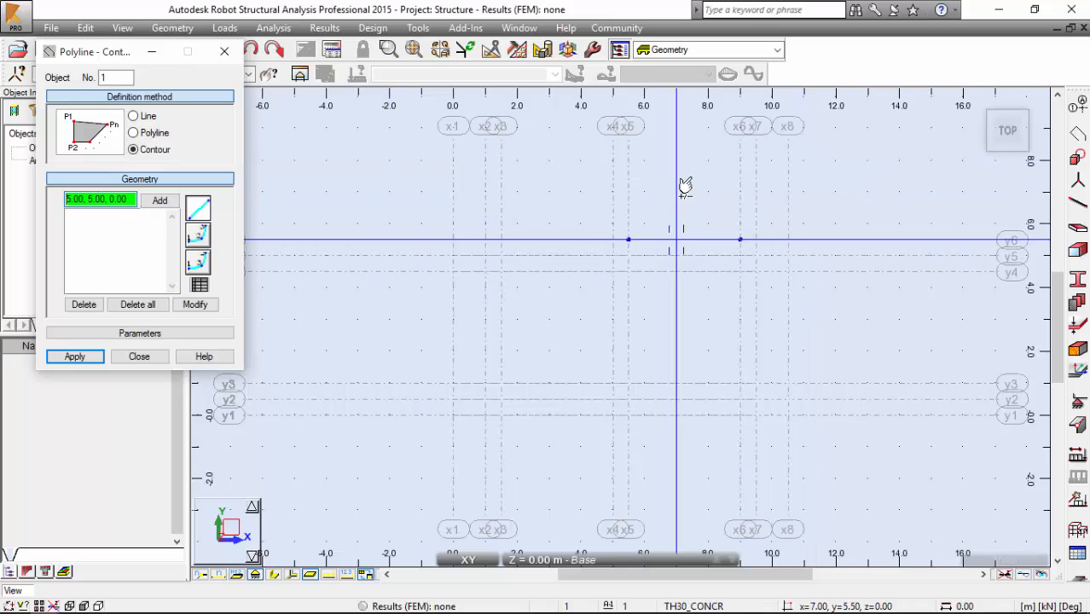
mouse_move(460, 350)
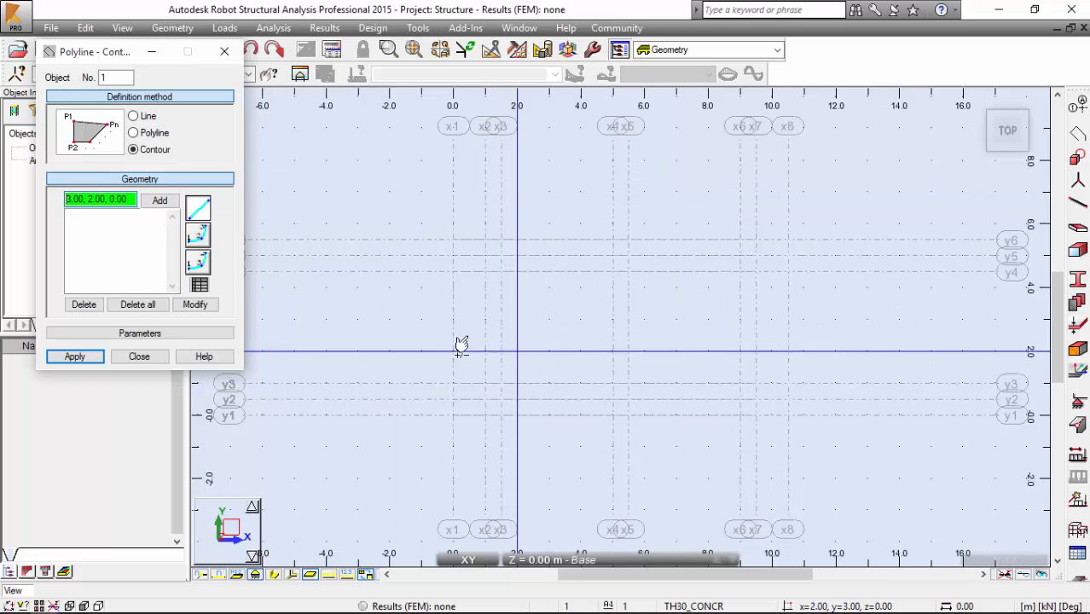
mouse_move(443, 401)
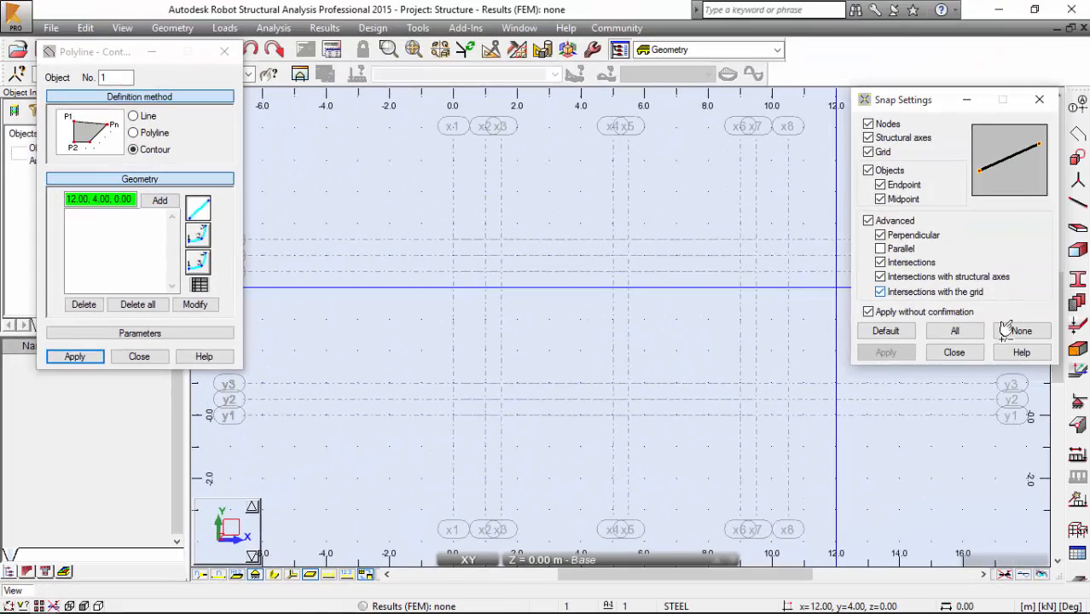
- Set Snap Settings to None so no snapping applies
click(1021, 330)
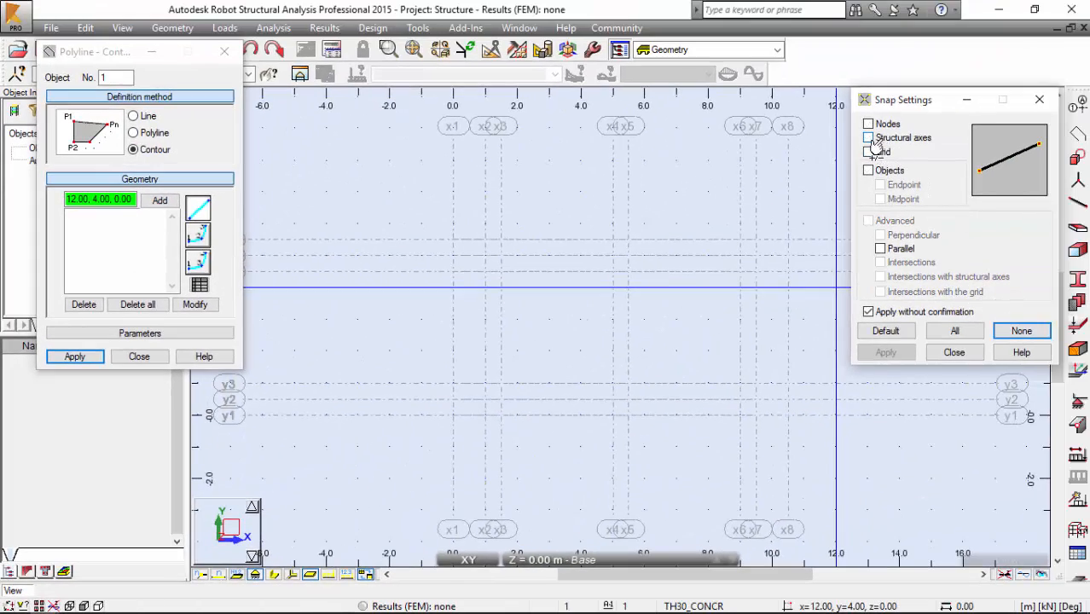
click(869, 137)
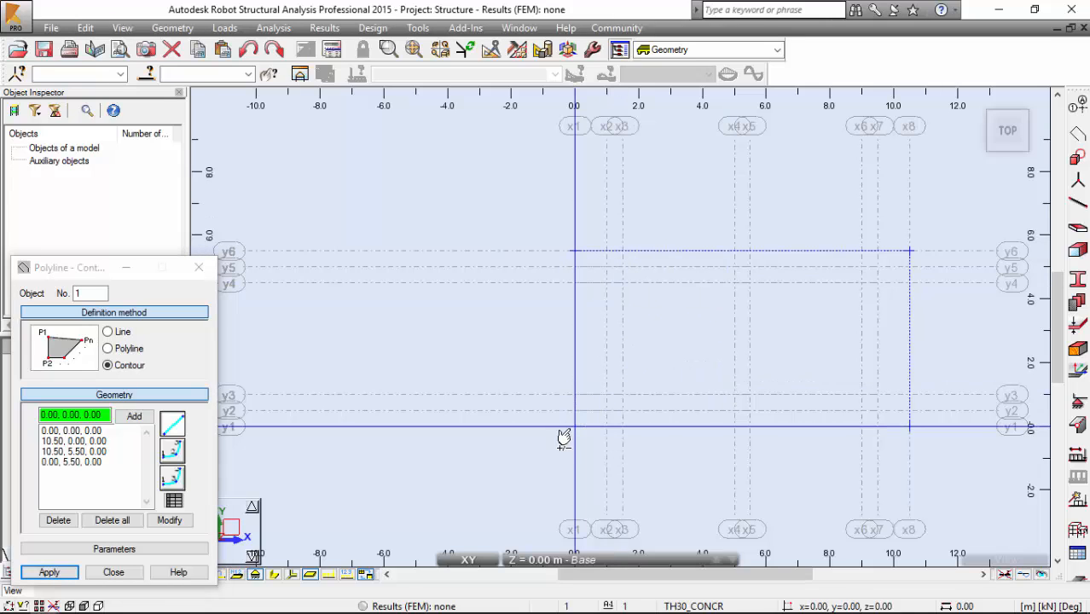
- Apply the four points to create the 10.5 × 5.5 m rectangular contour and close the dialog
click(48, 573)
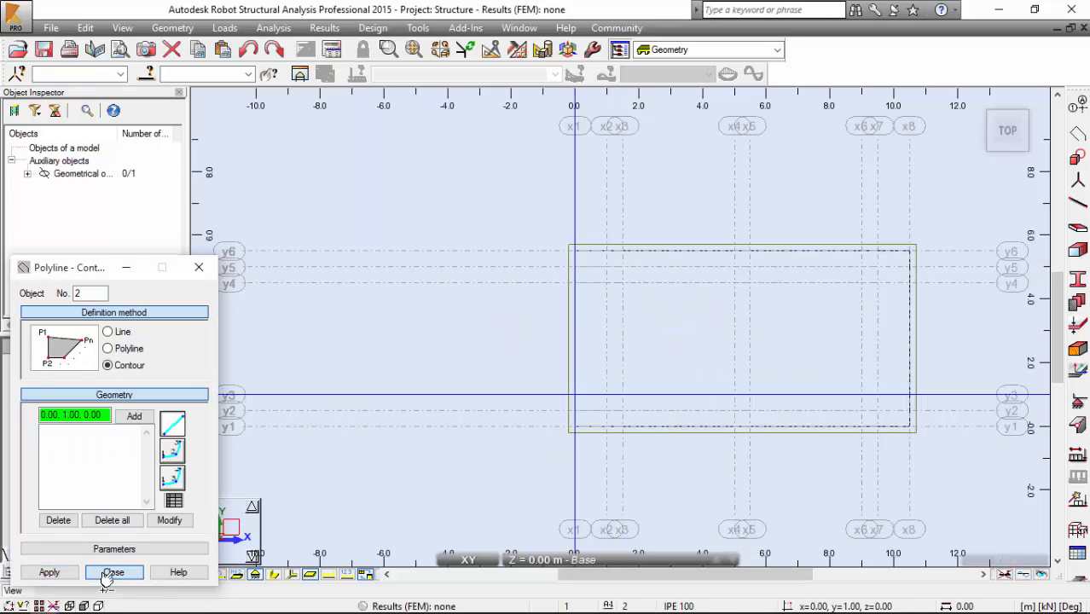
click(114, 572)
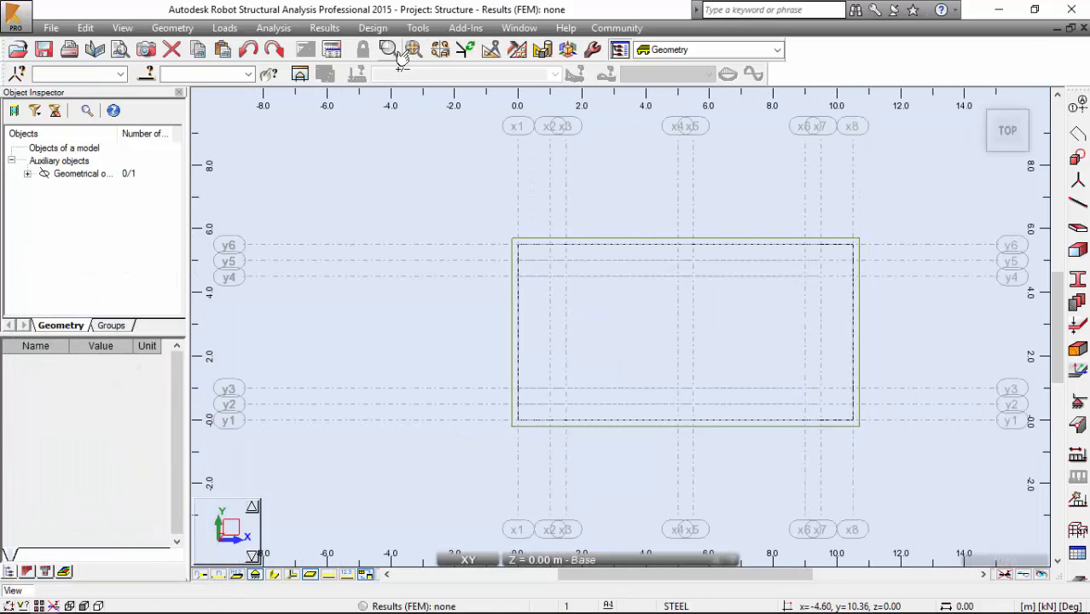
click(559, 240)
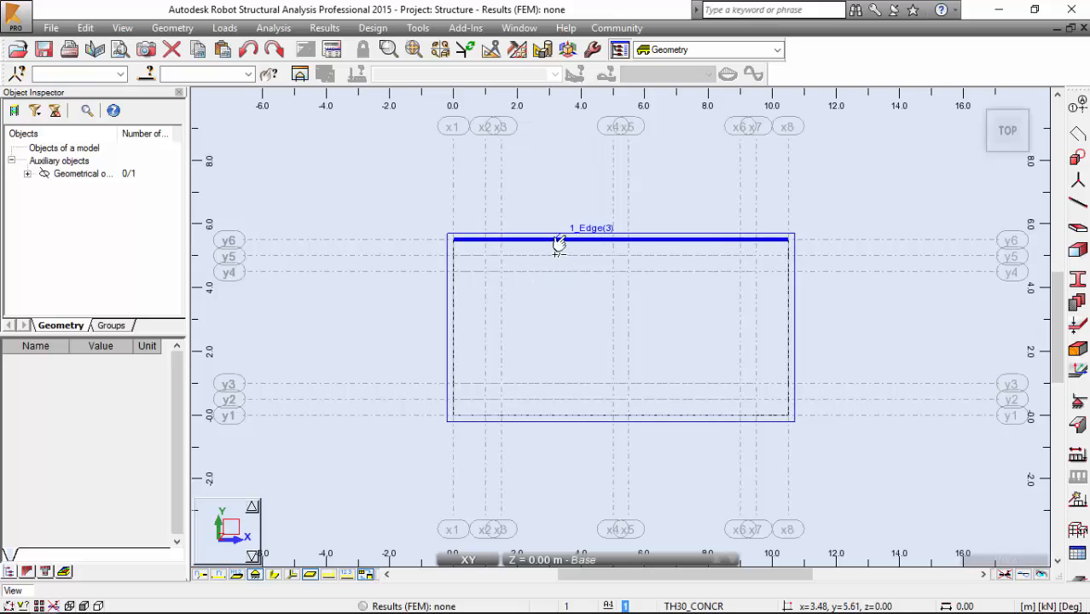
click(171, 28)
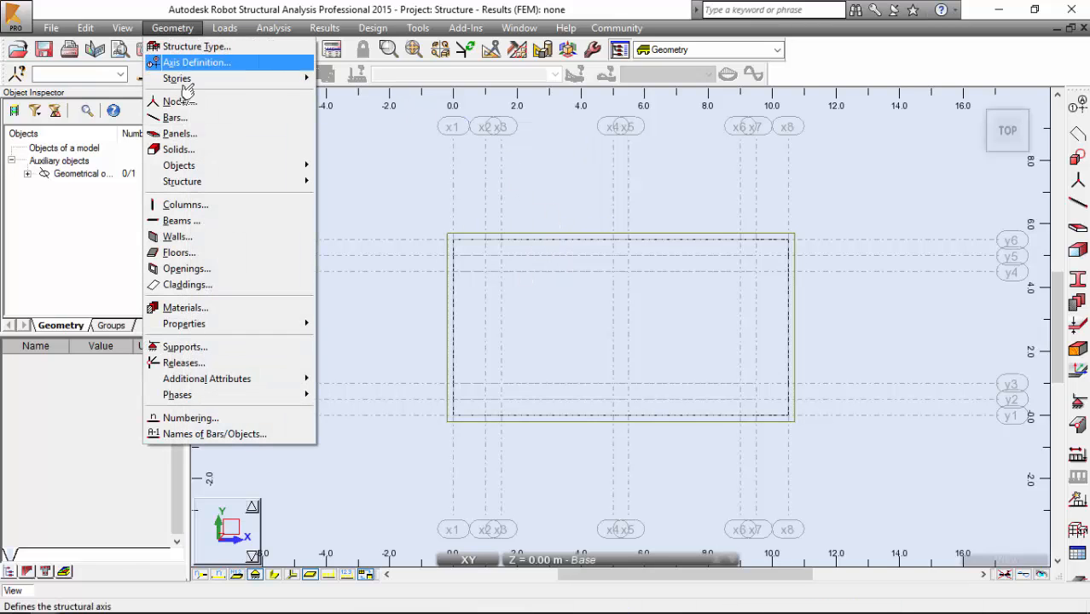
- Define a panel from the rectangle outline with Face as the contour type
click(178, 133)
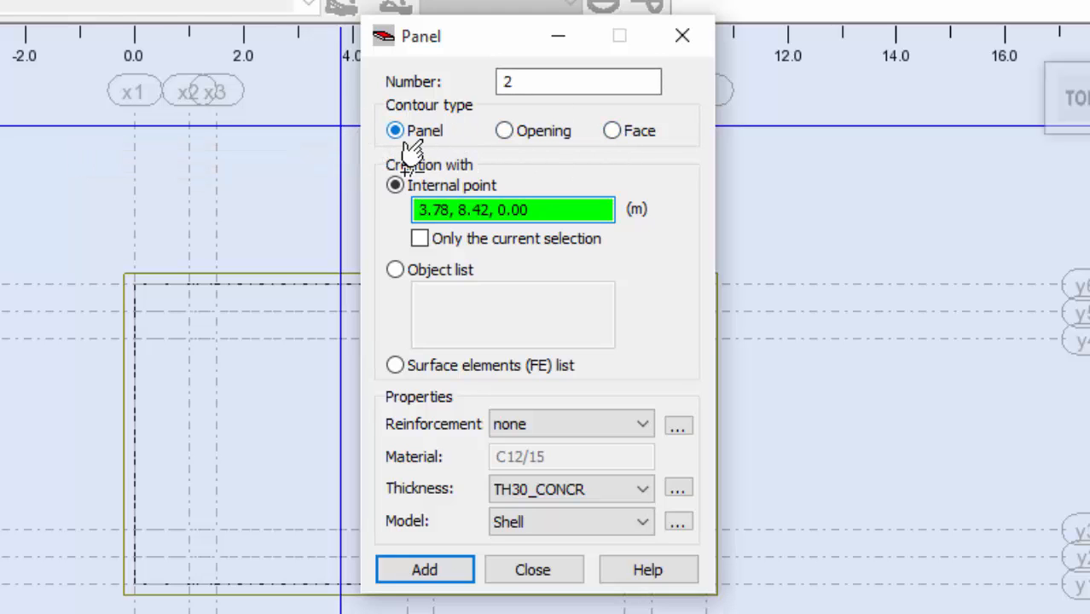
mouse_move(508, 158)
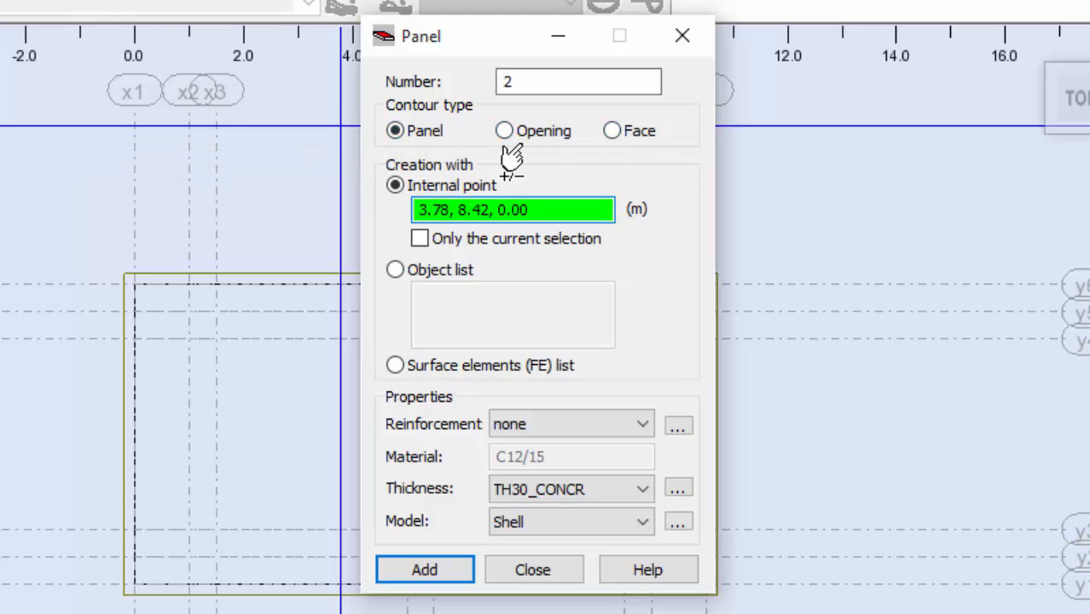
click(612, 130)
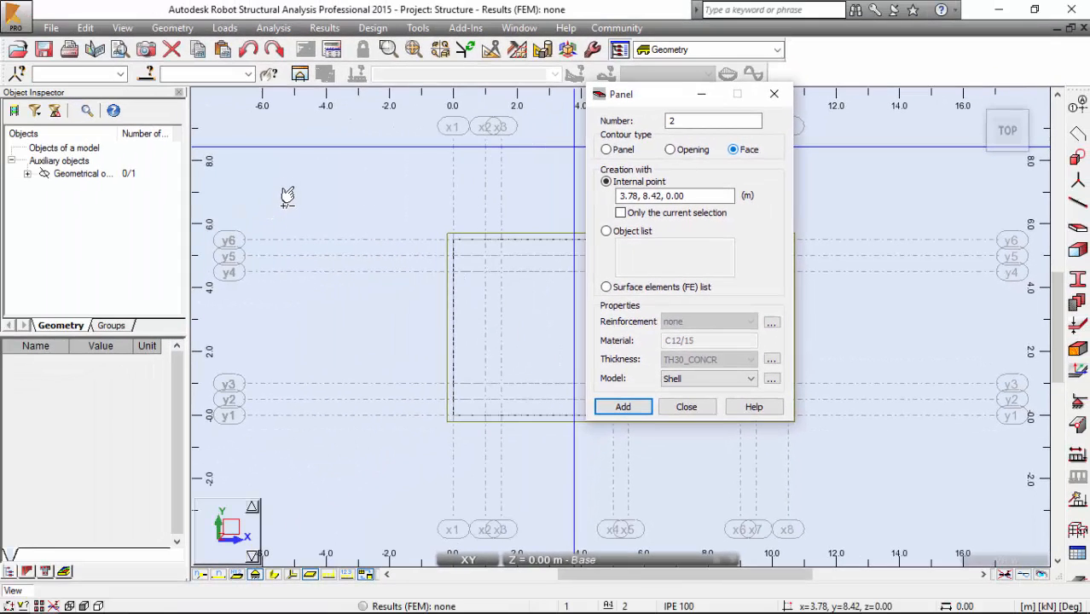
mouse_move(286, 200)
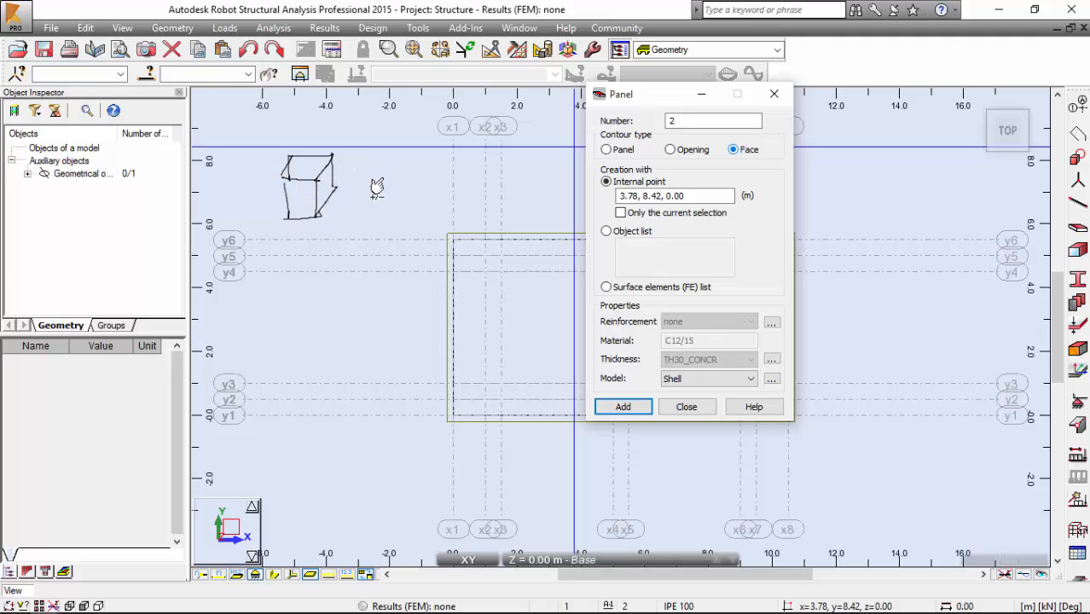
mouse_move(280, 181)
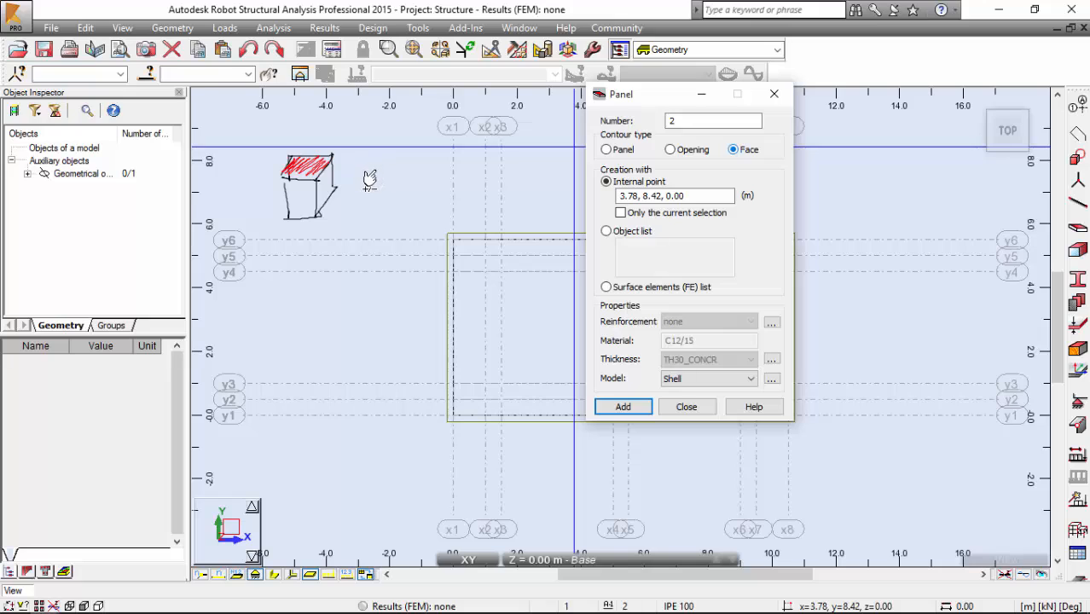
mouse_move(365, 181)
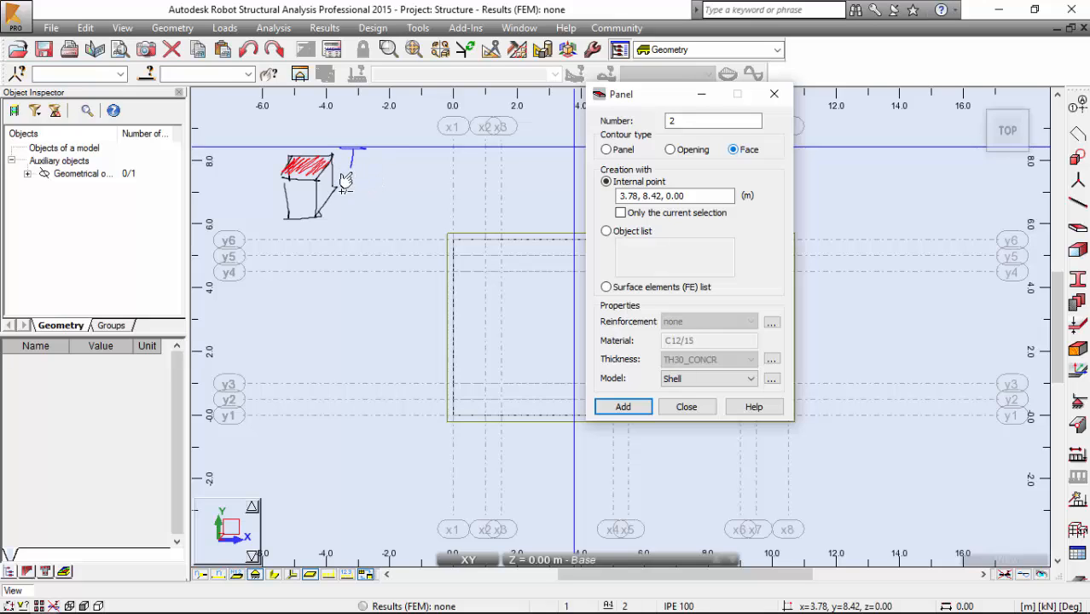
mouse_move(350, 183)
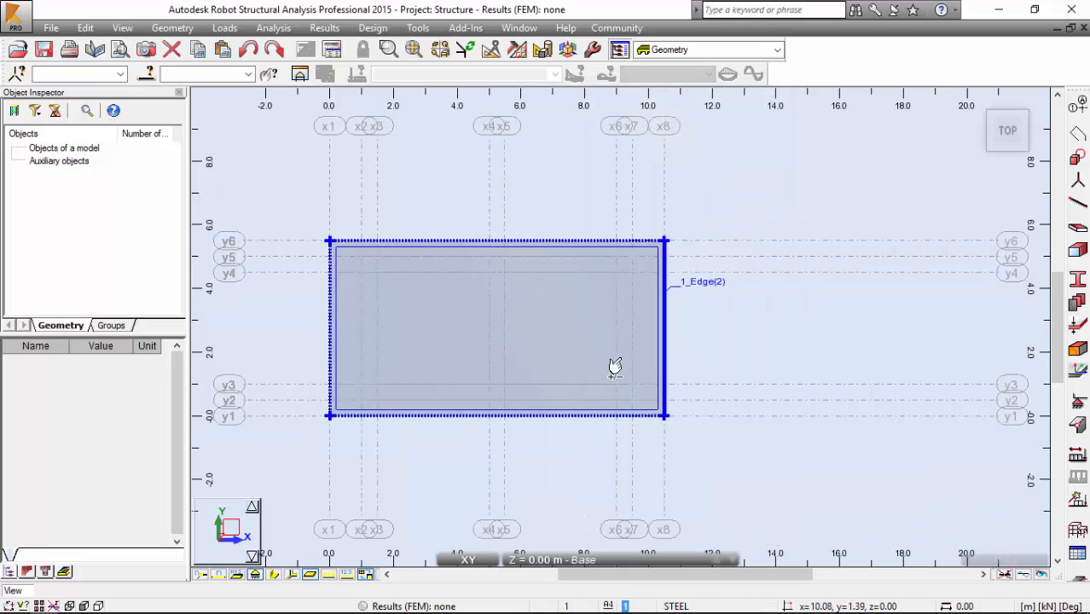
mouse_move(604, 342)
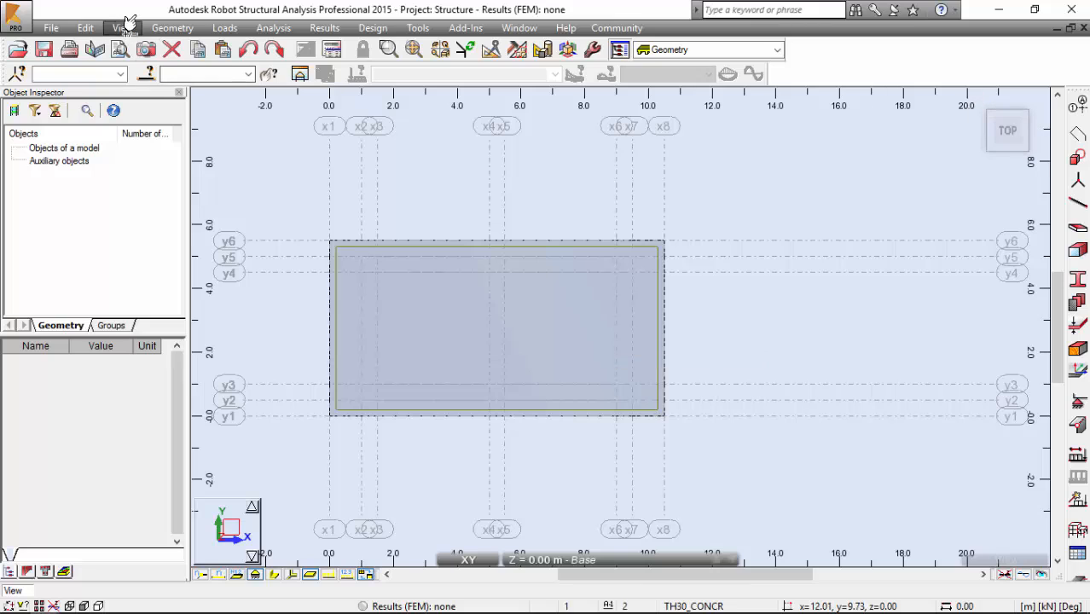
- Display the model in the 3D xyz axonometric view
click(122, 27)
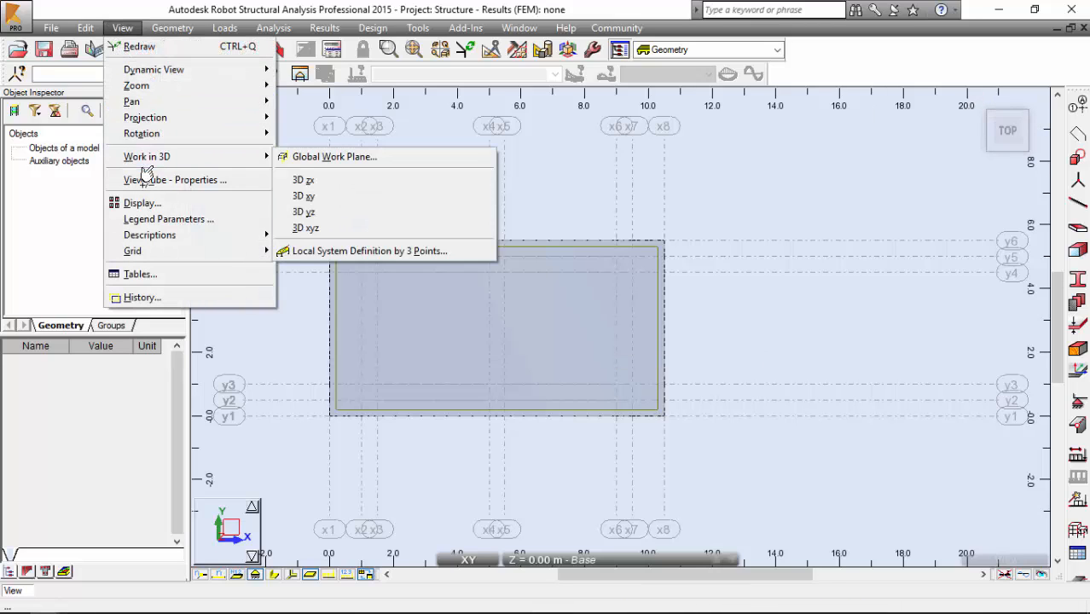
mouse_move(145, 117)
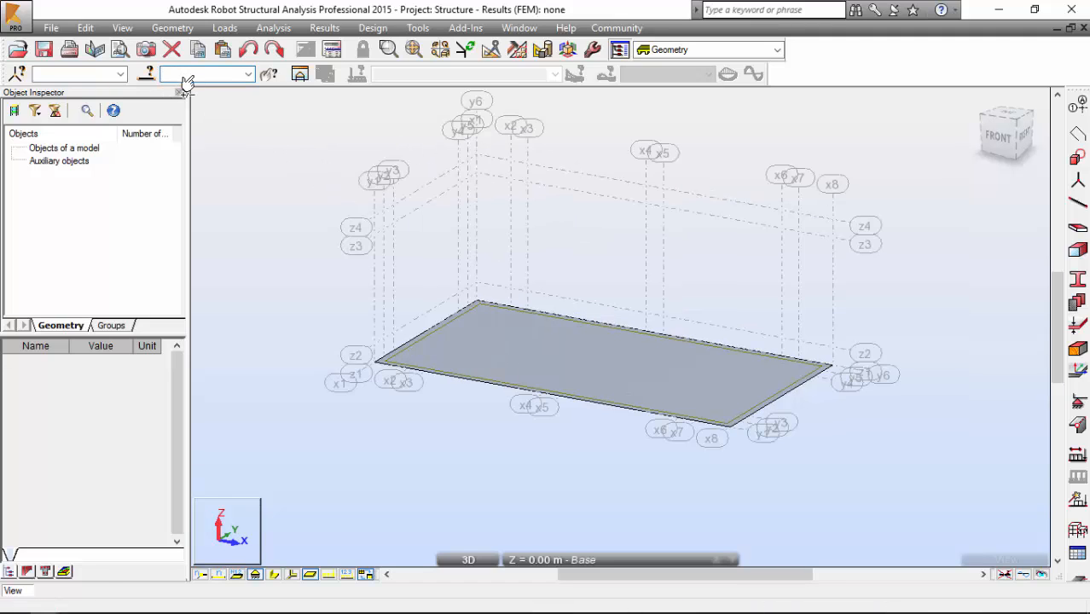
click(597, 367)
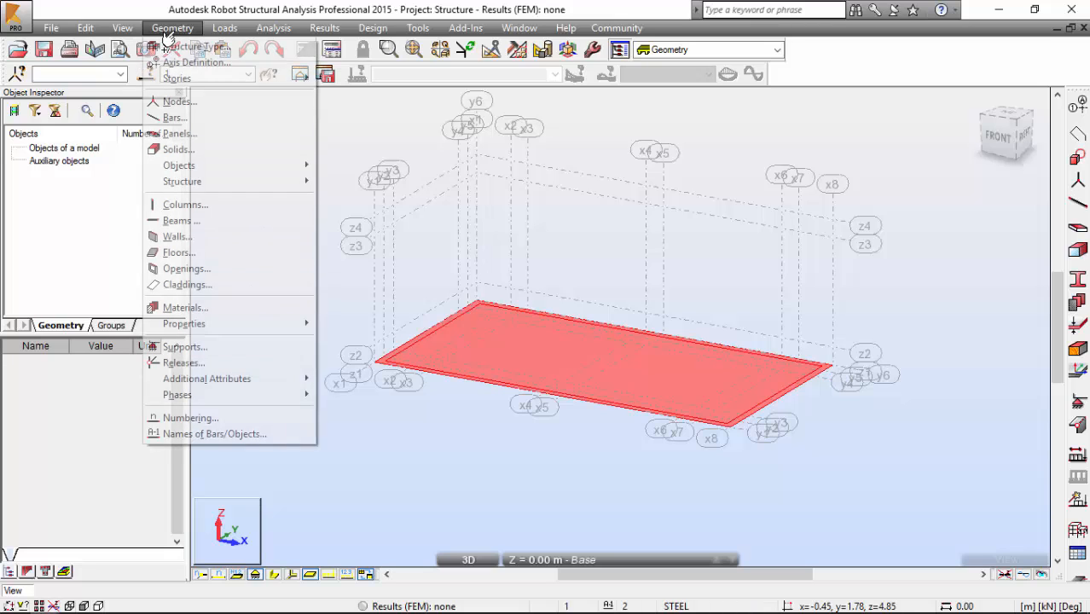
mouse_move(179, 165)
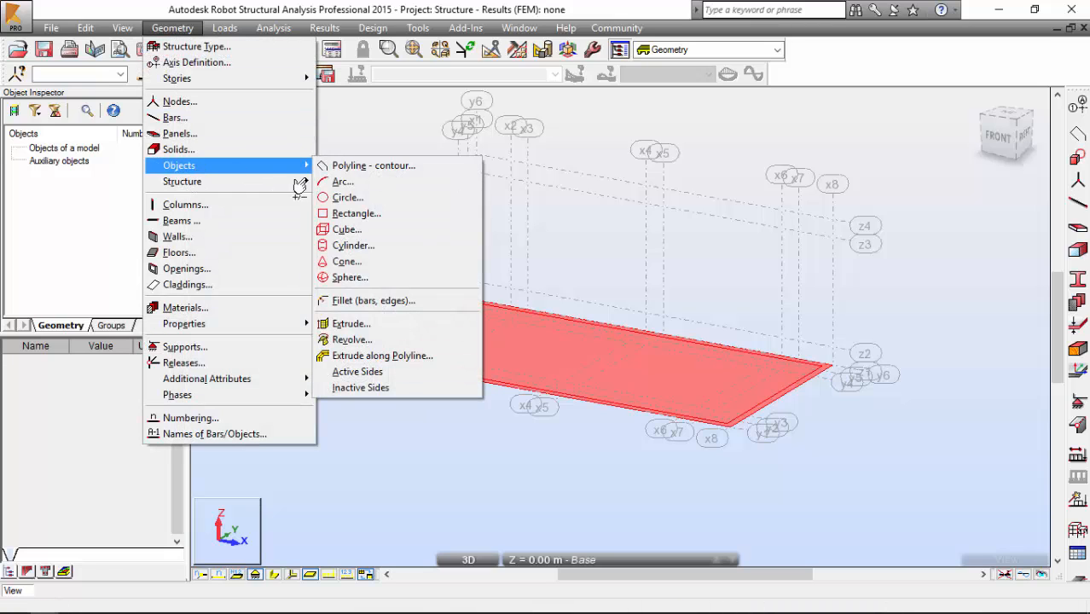
- Set up a solid extrusion parallel to the Z axis
click(351, 323)
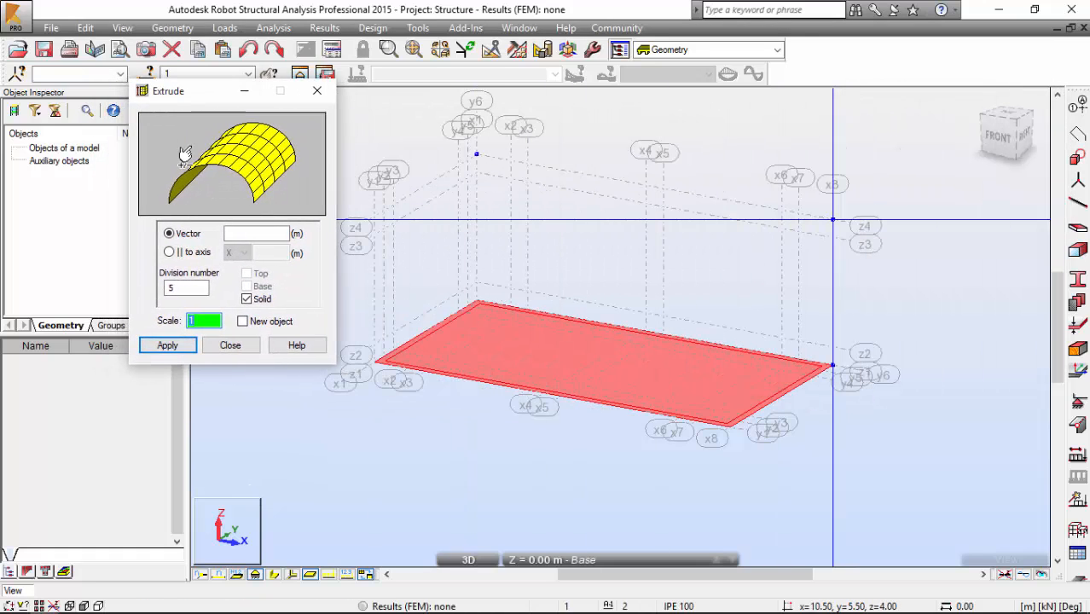
click(169, 252)
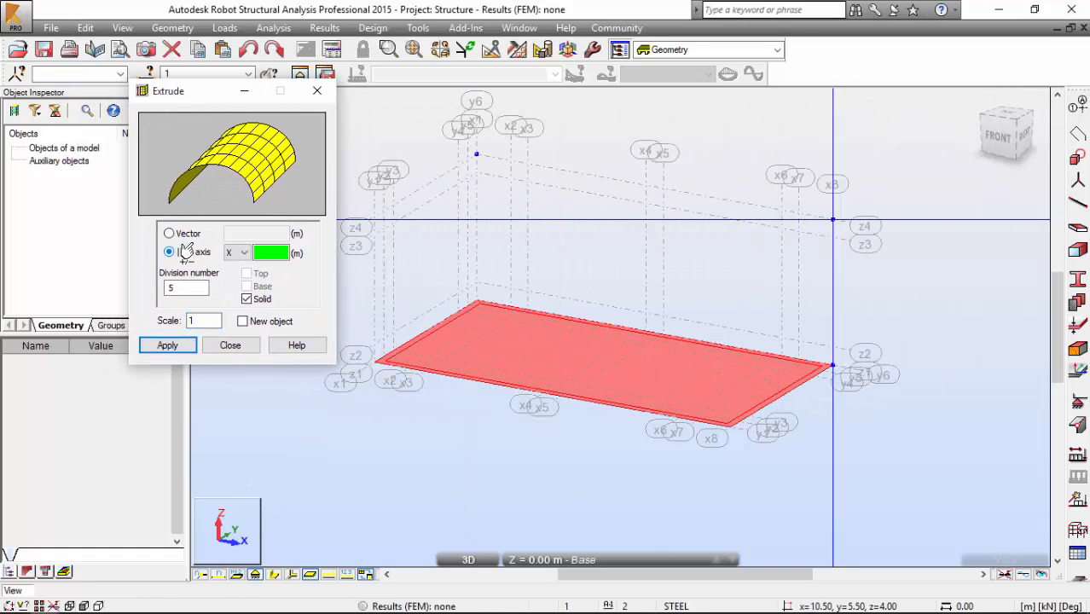
click(245, 253)
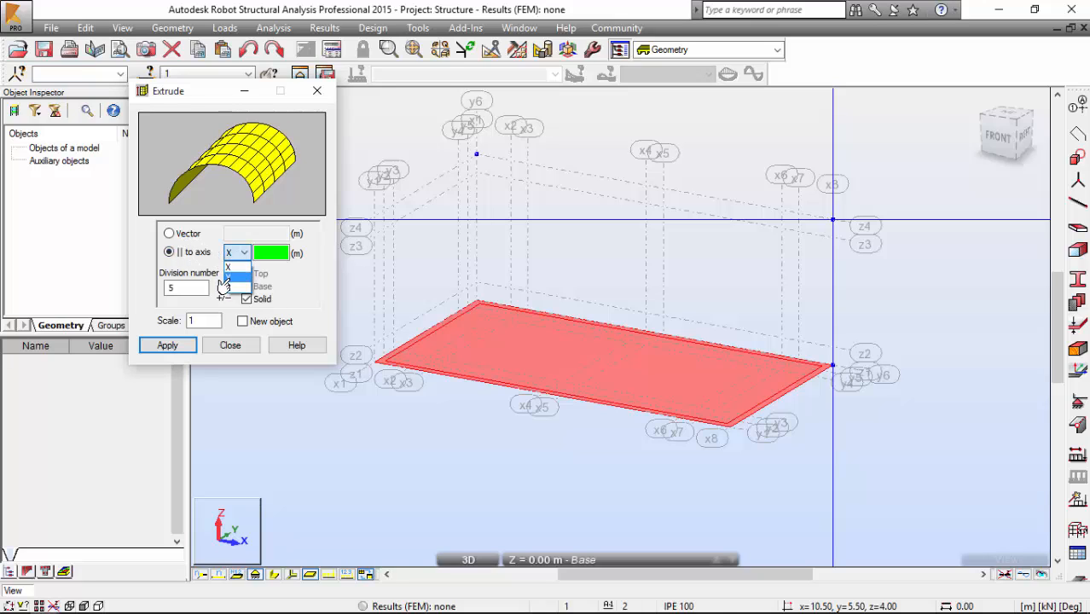
click(247, 266)
text(0.5)
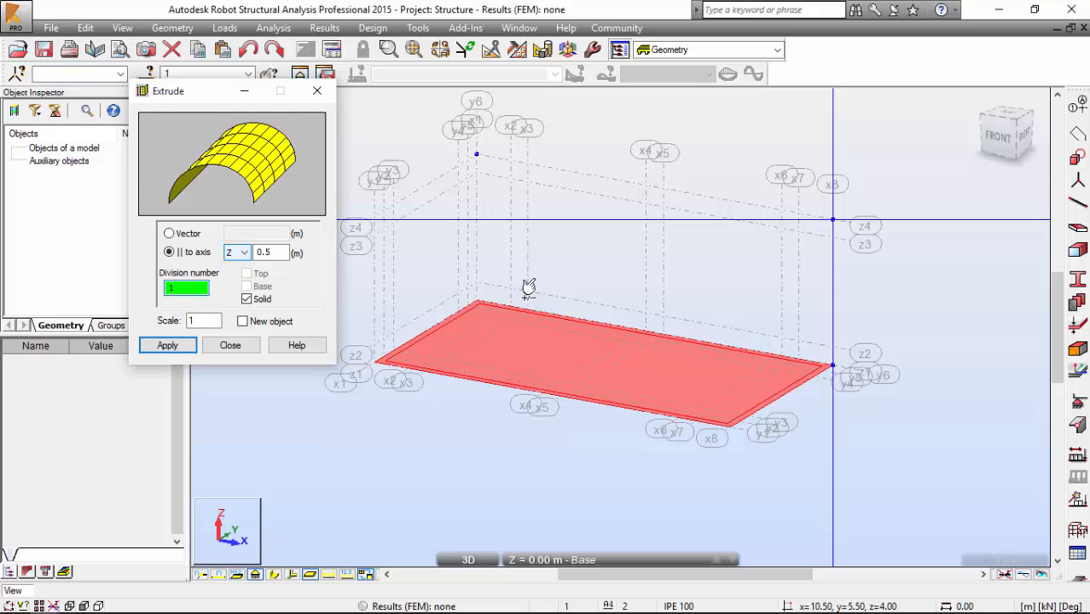
mouse_move(340, 480)
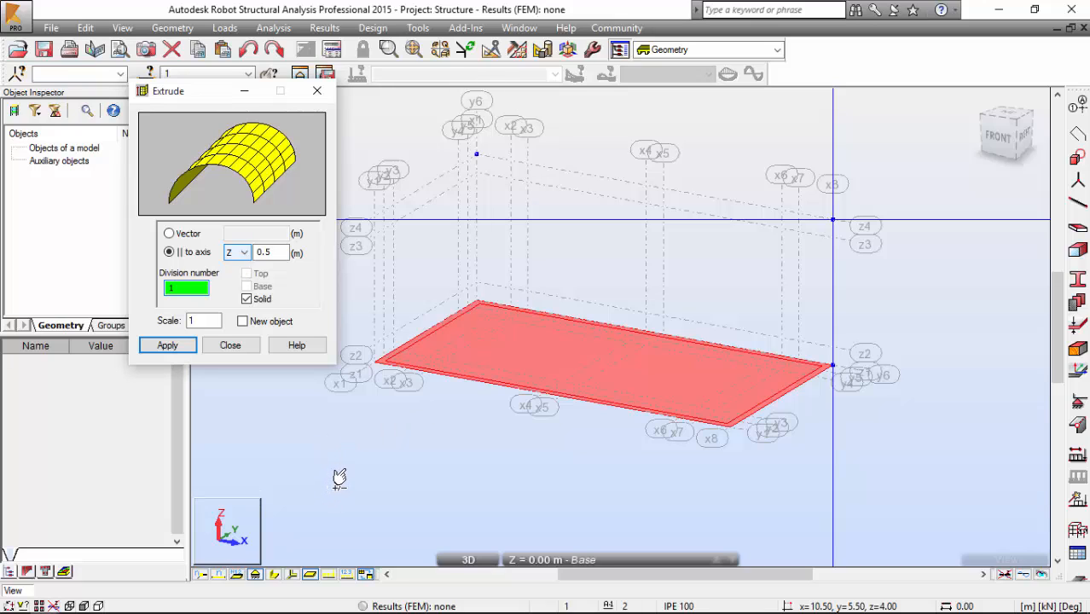
mouse_move(332, 468)
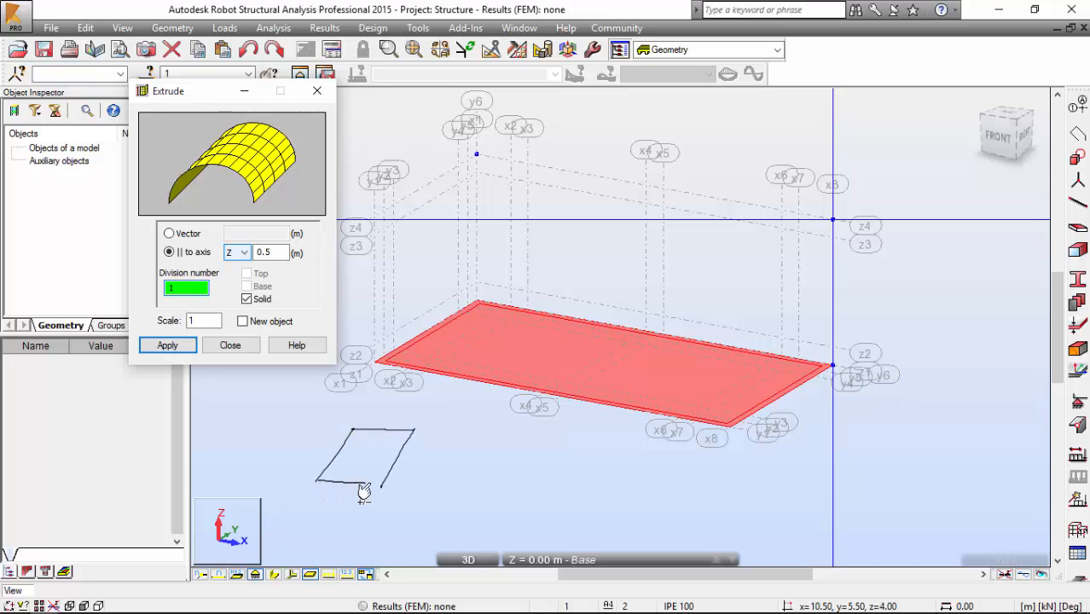
mouse_move(416, 436)
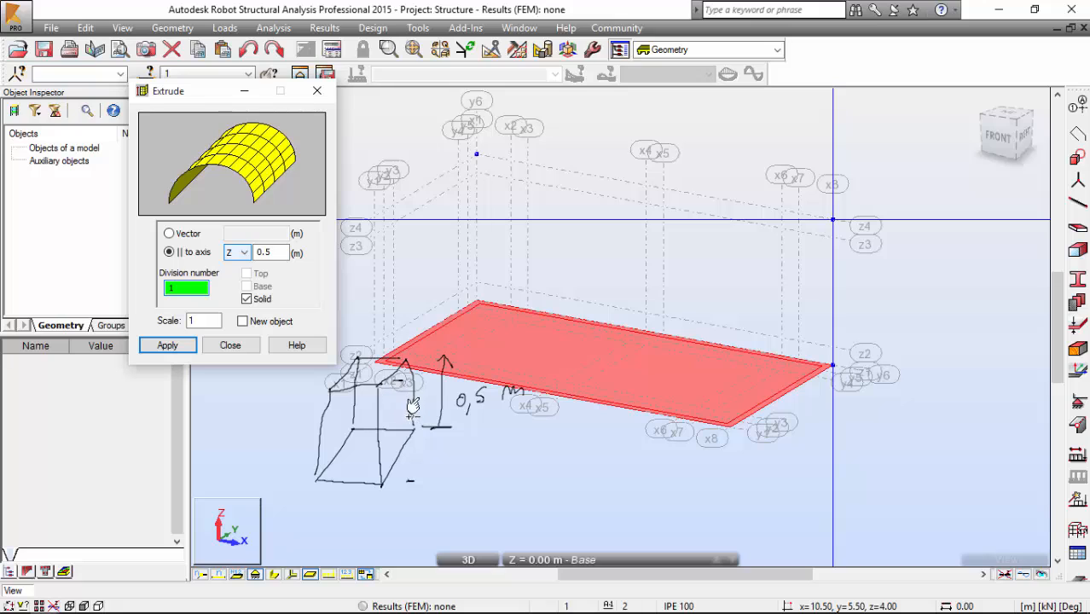
mouse_move(405, 397)
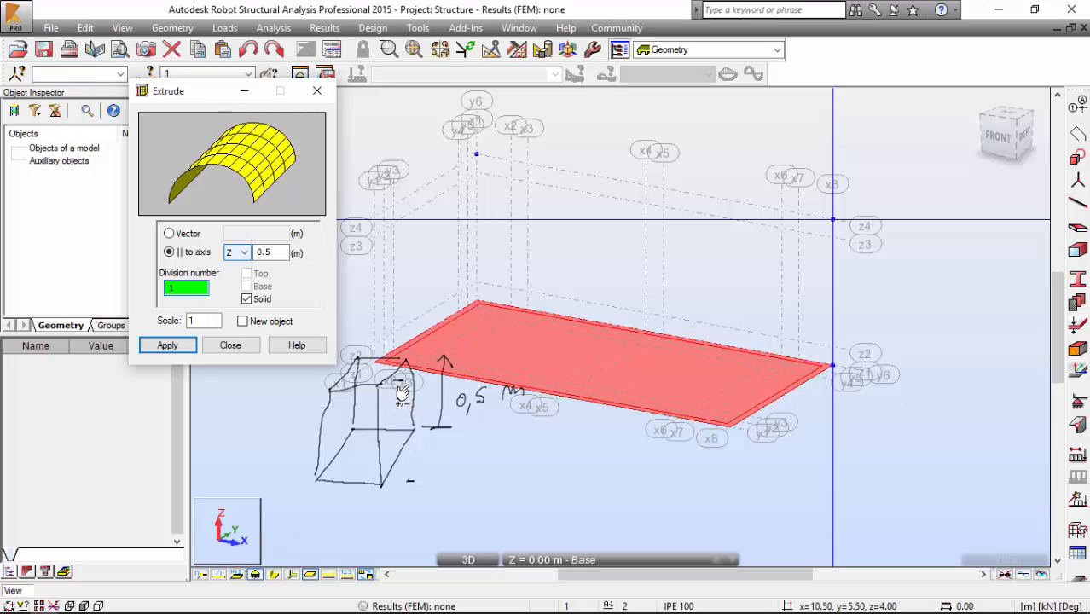
mouse_move(405, 405)
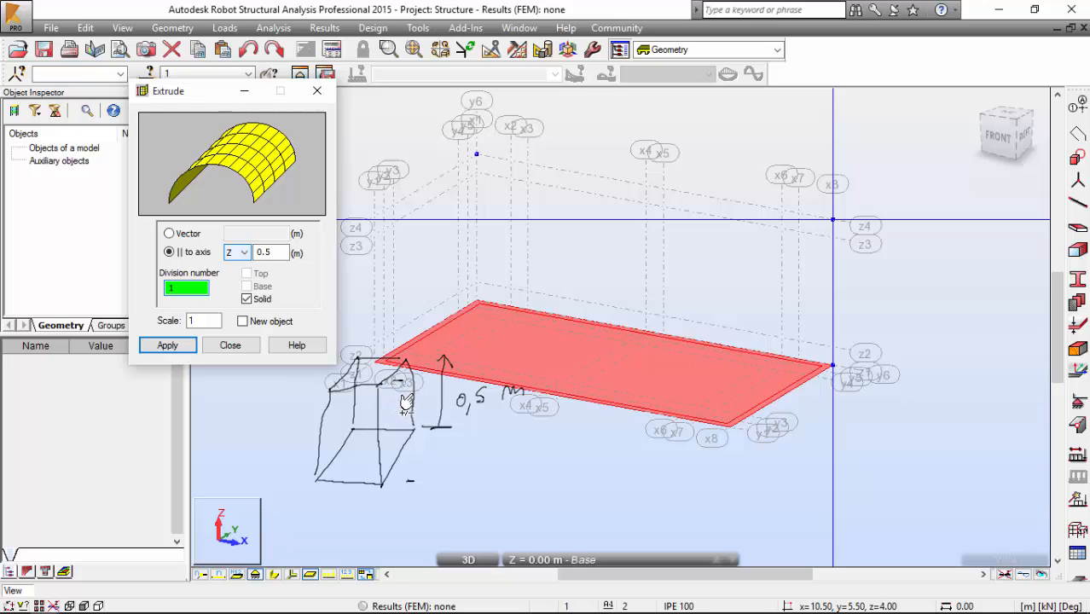
mouse_move(397, 414)
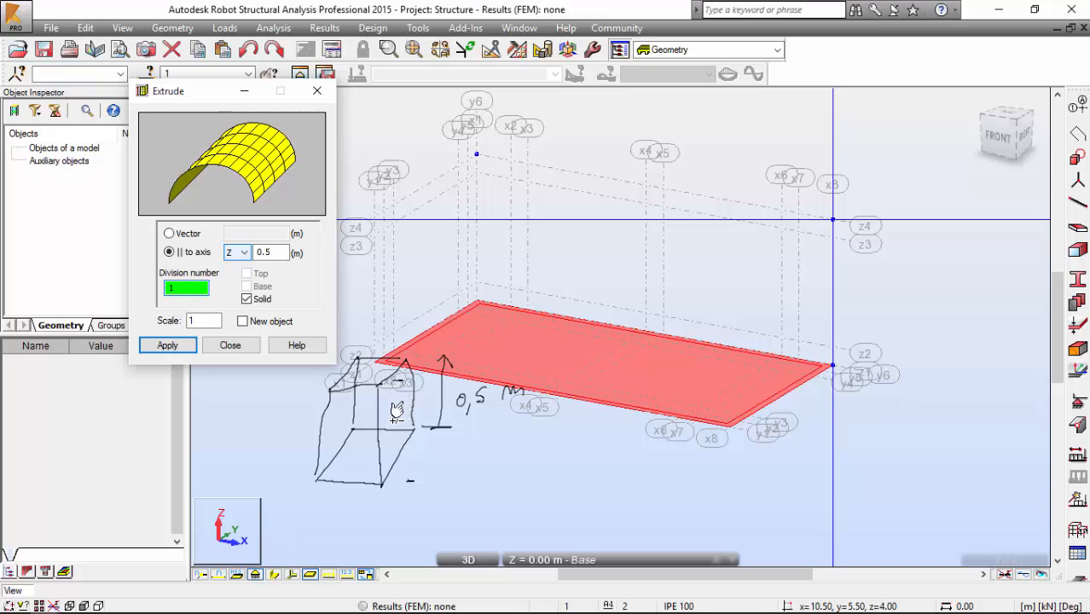
mouse_move(211, 304)
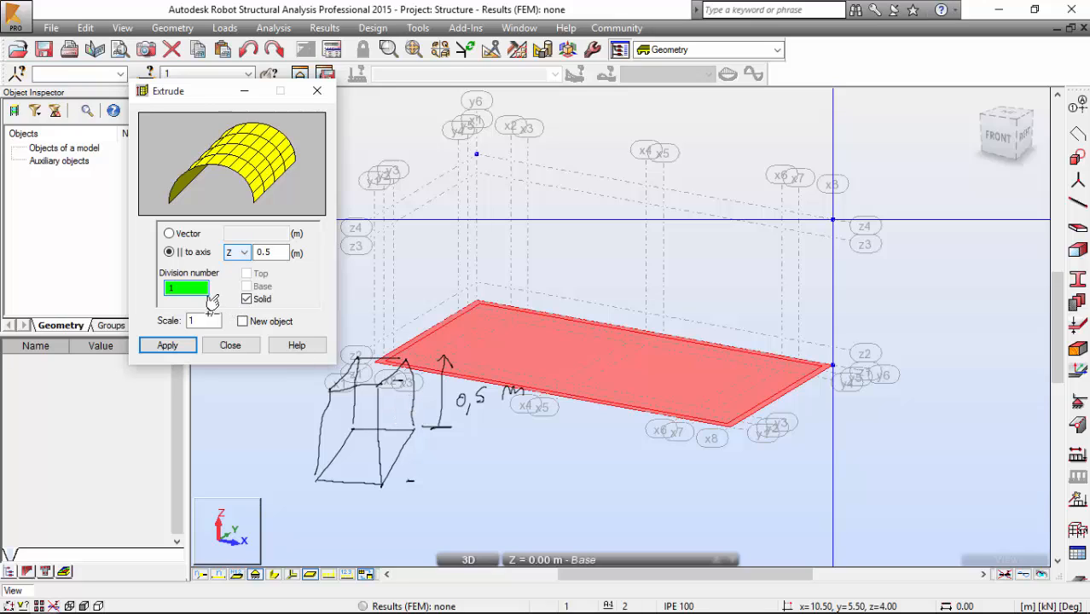
mouse_move(324, 408)
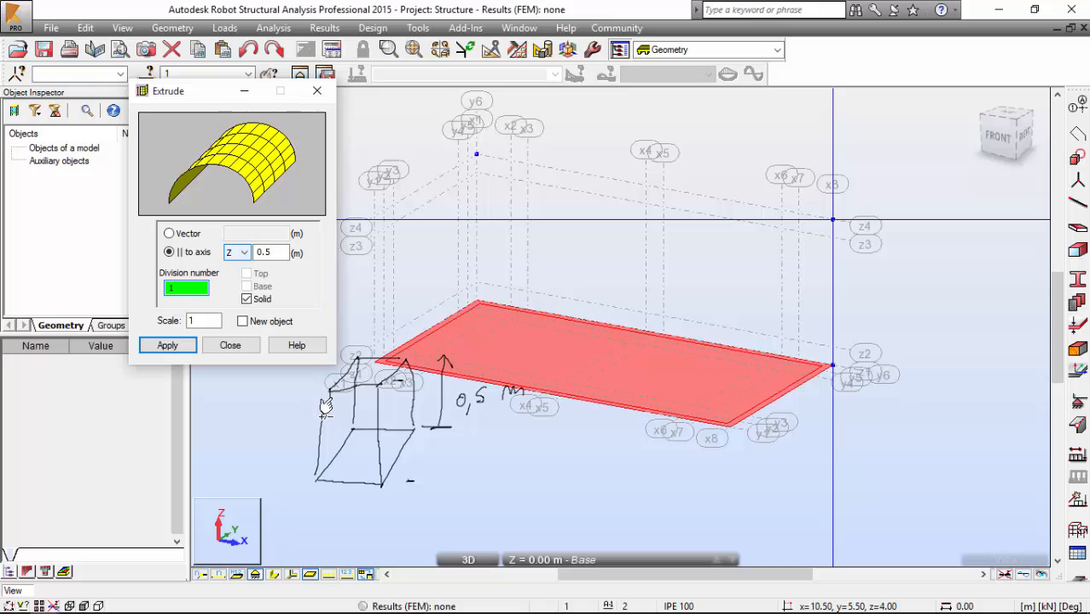
mouse_move(290, 437)
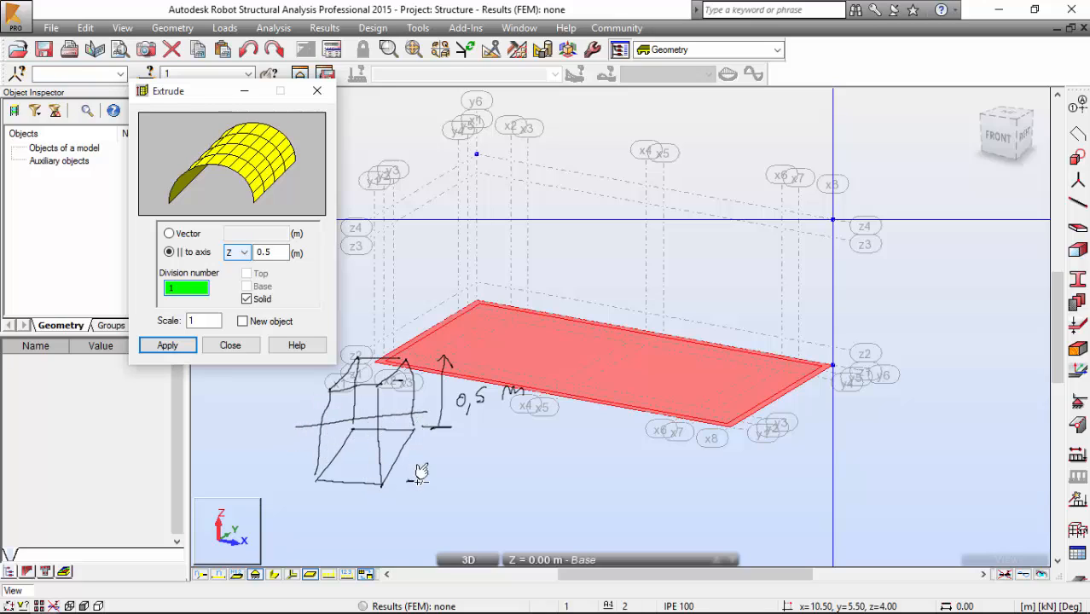
mouse_move(413, 414)
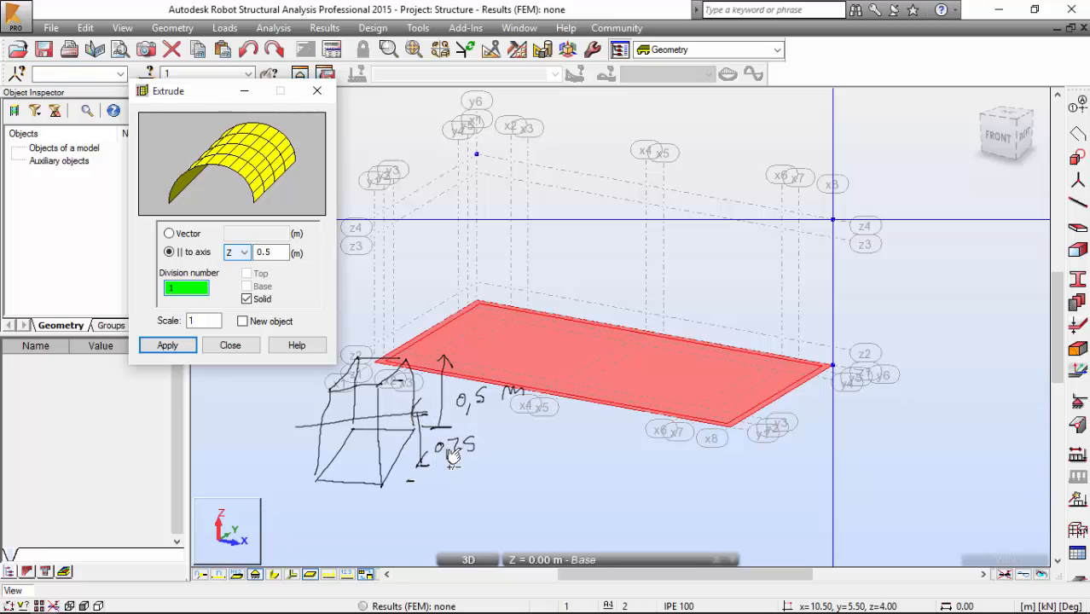
mouse_move(476, 459)
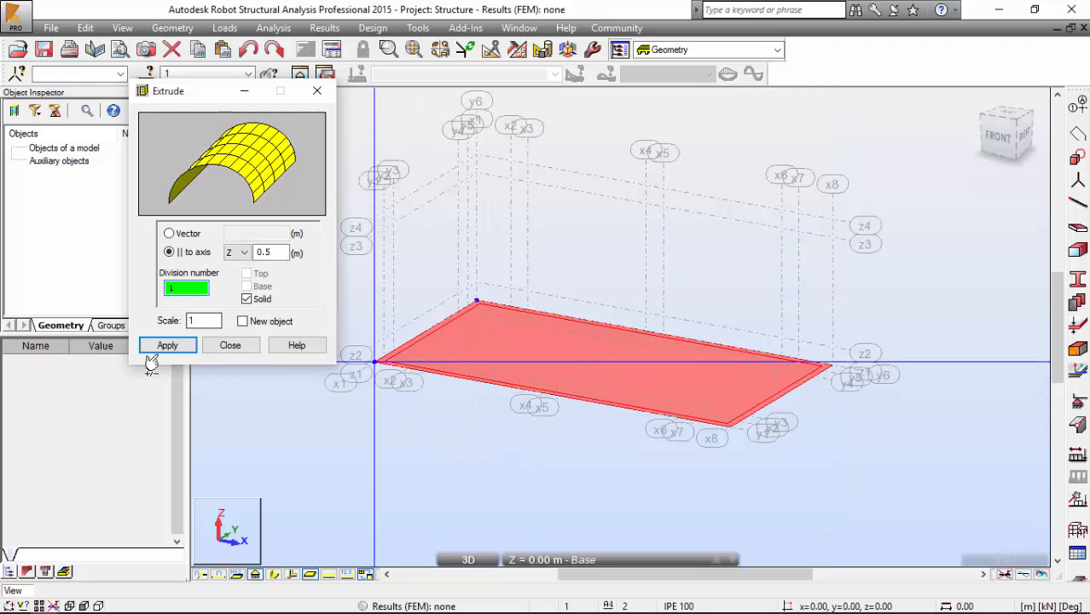
- Apply the extrusion to make a 0.5 m solid, then deselect it
click(167, 344)
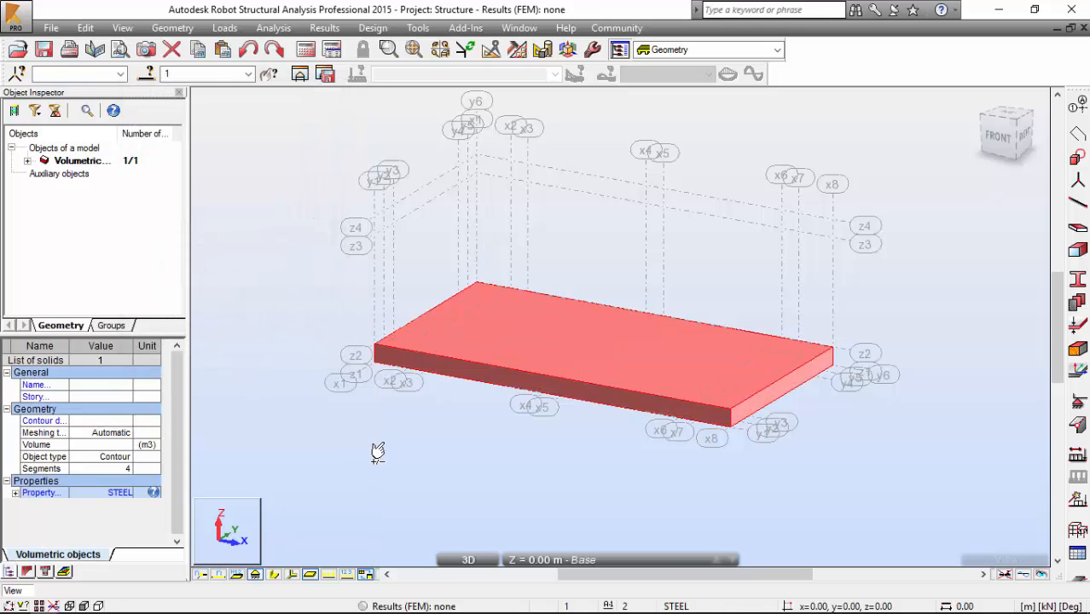
click(575, 367)
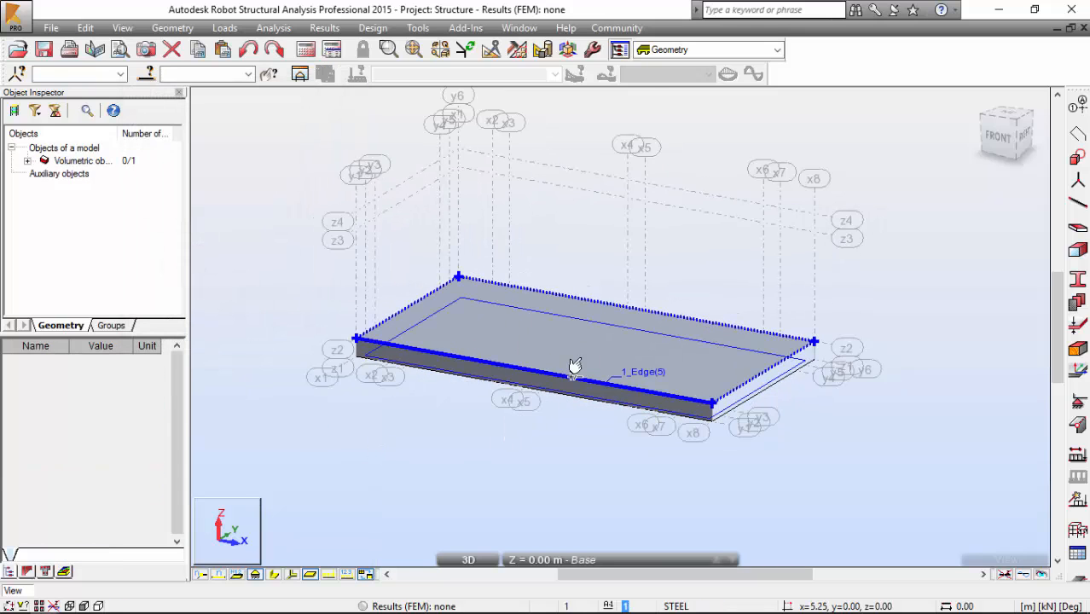
mouse_move(576, 367)
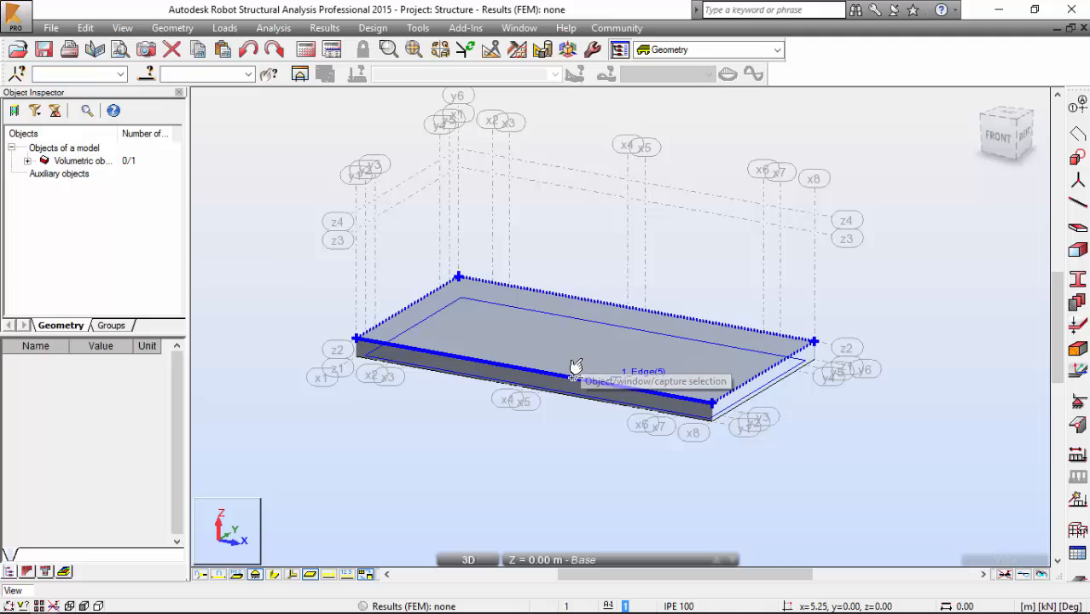